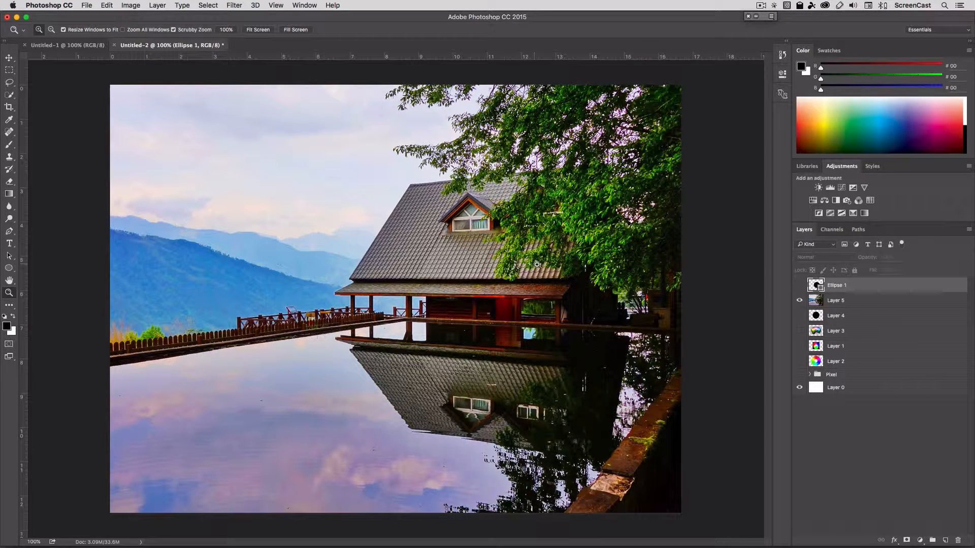
mouse_move(328, 207)
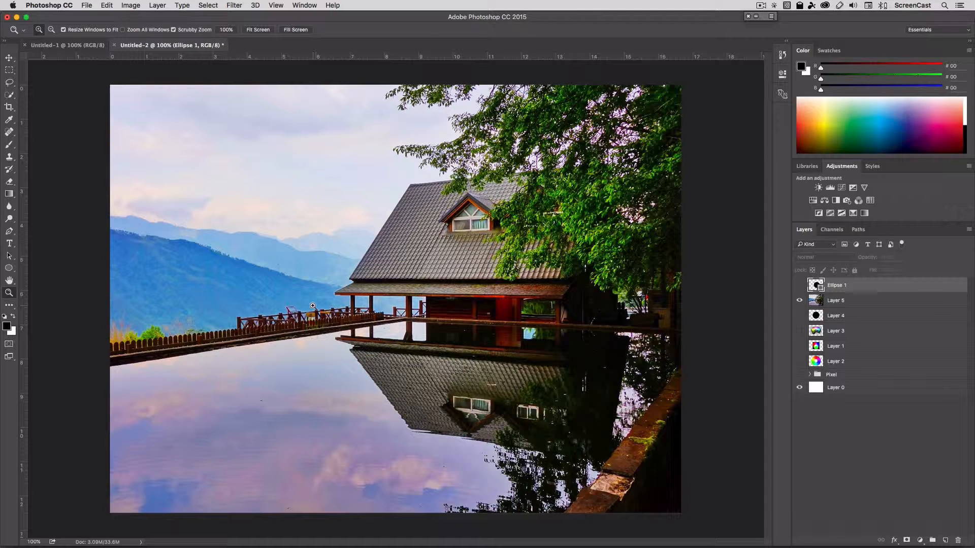
mouse_move(320, 307)
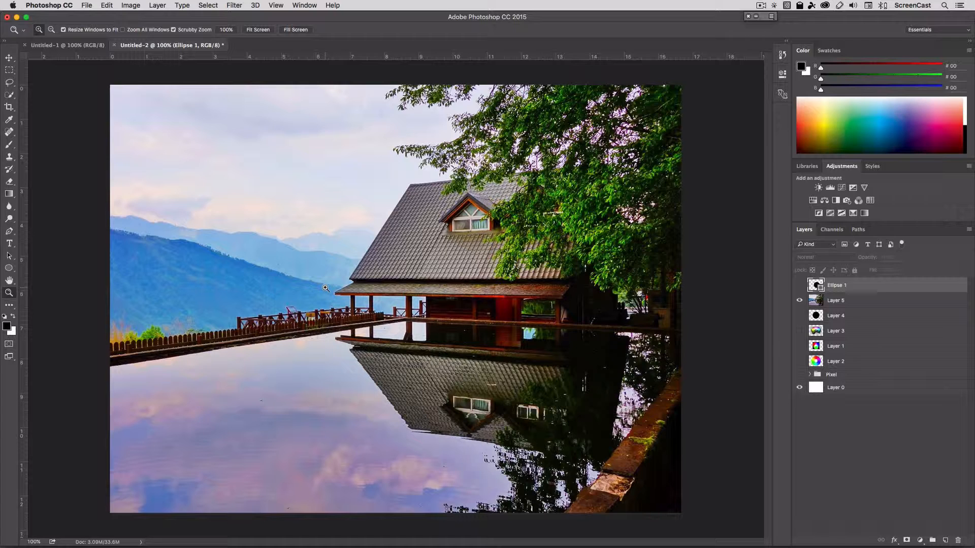
mouse_move(671, 296)
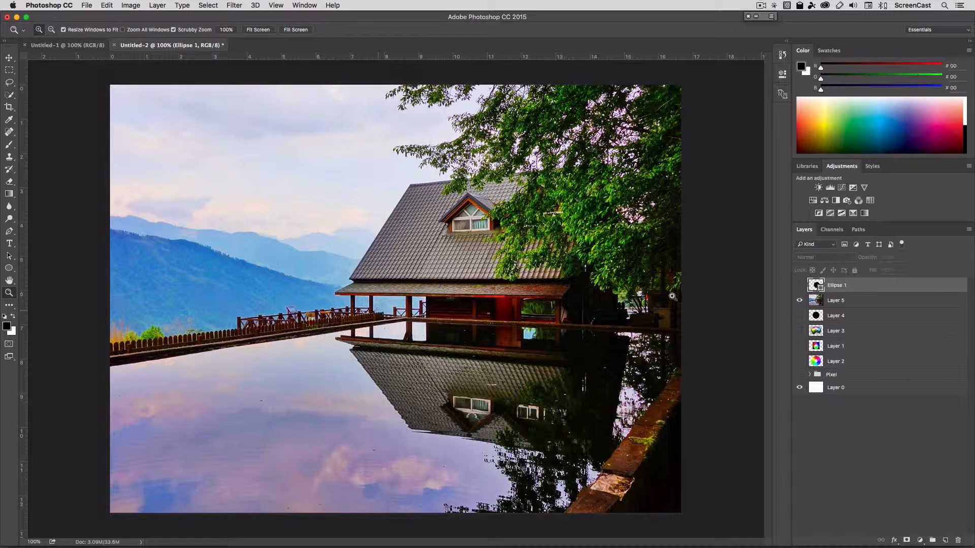
In the Channels panel, preview the Red, Green and Blue channels in grayscale, then return to the RGB composite.
click(831, 230)
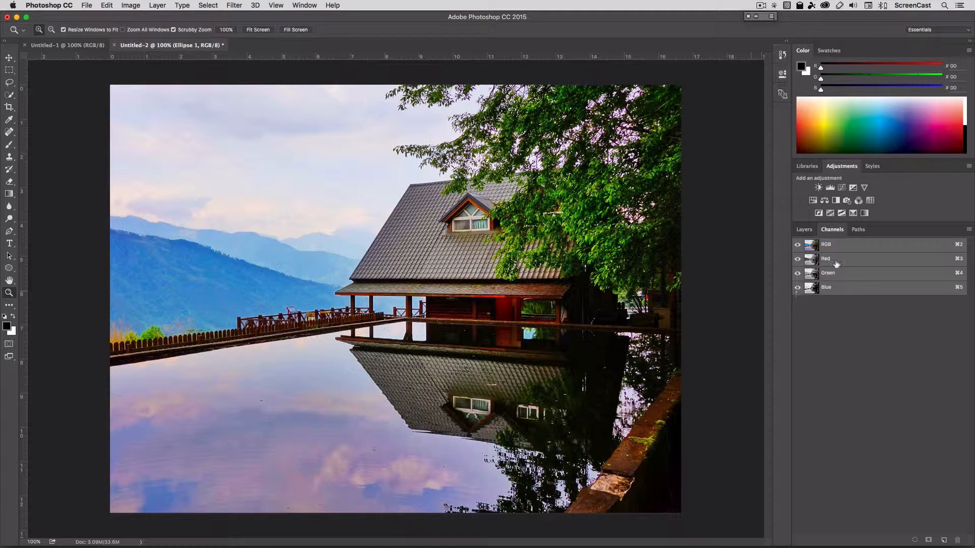
click(827, 259)
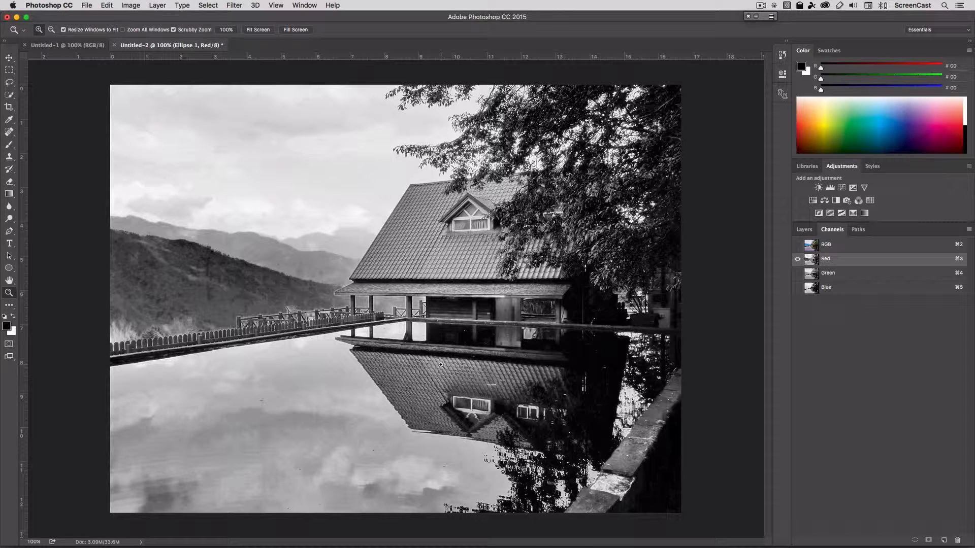
click(827, 272)
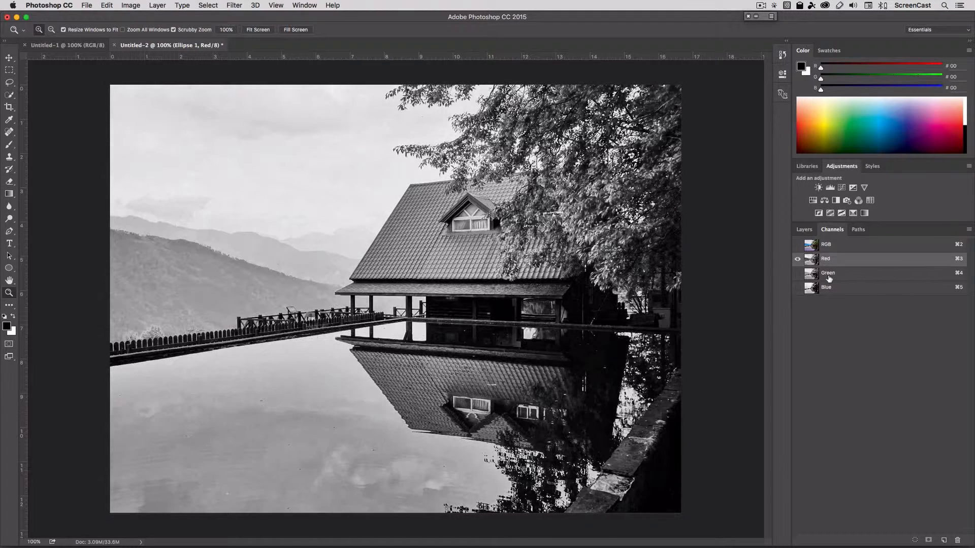
click(828, 272)
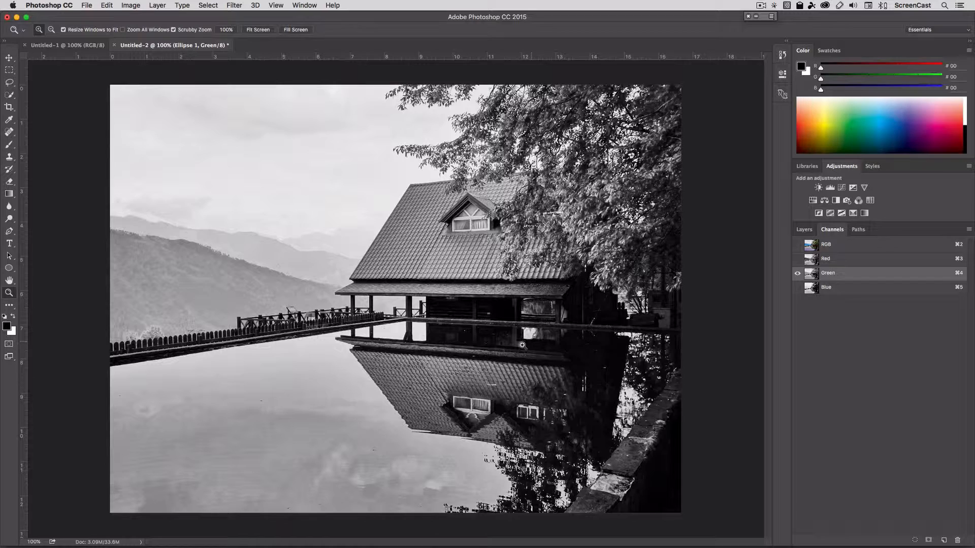
click(826, 287)
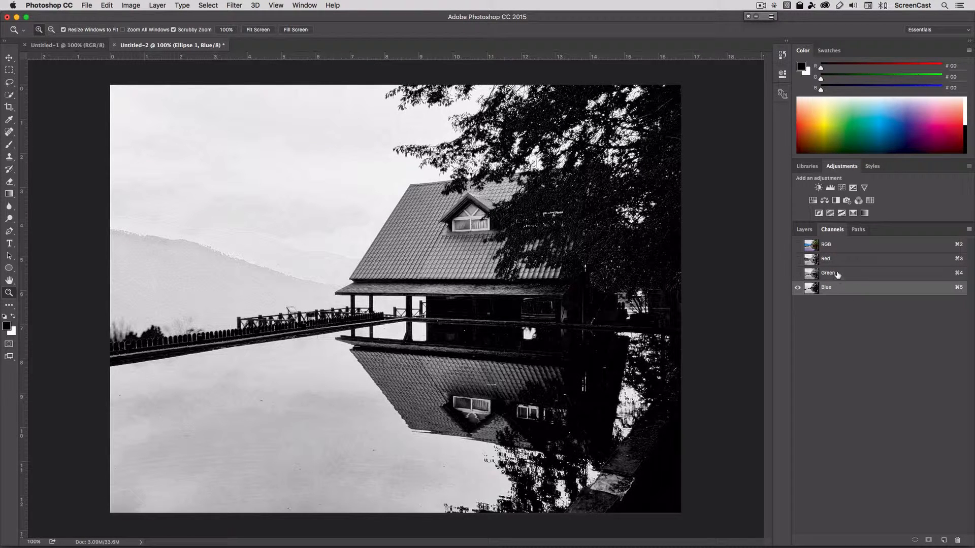
click(798, 244)
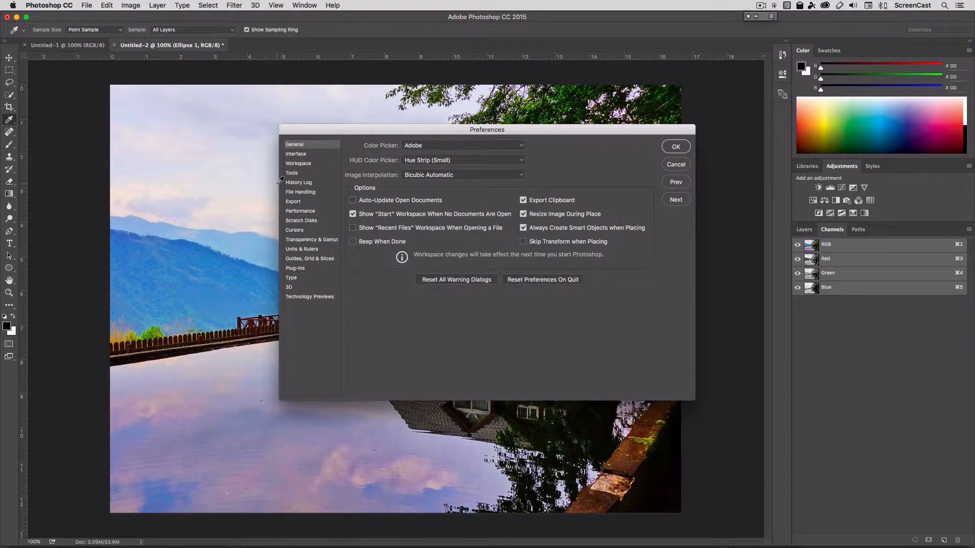
Enable Show Channels in Color in the Interface preferences and confirm.
click(295, 153)
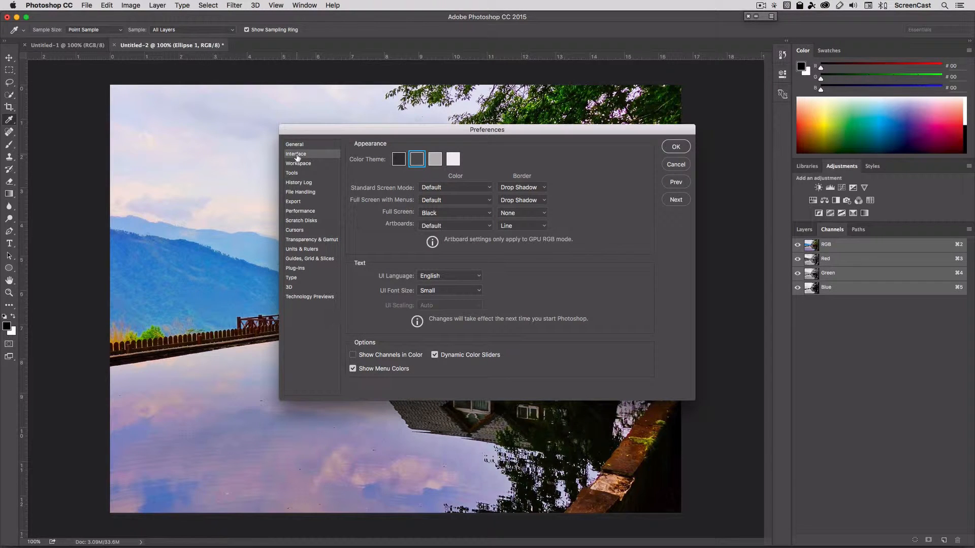
mouse_move(310, 181)
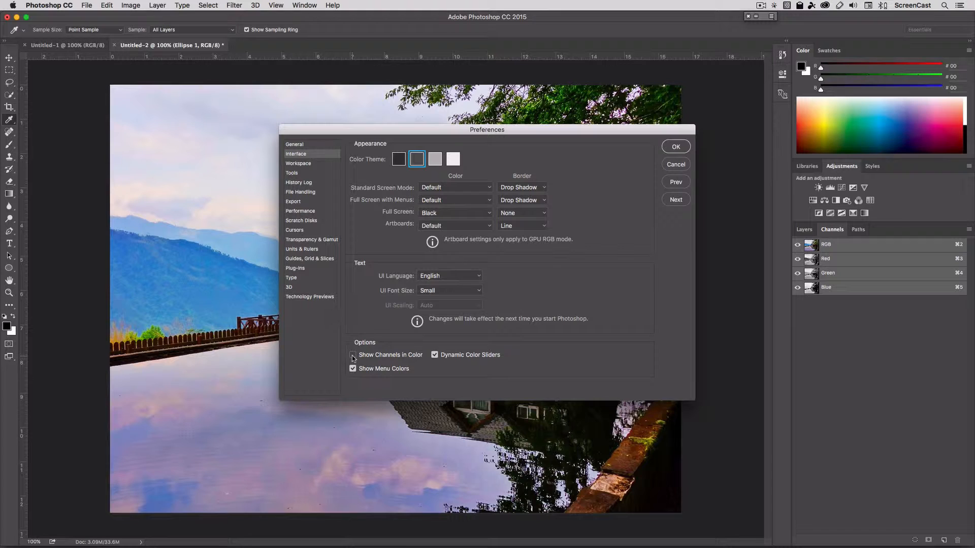
click(353, 354)
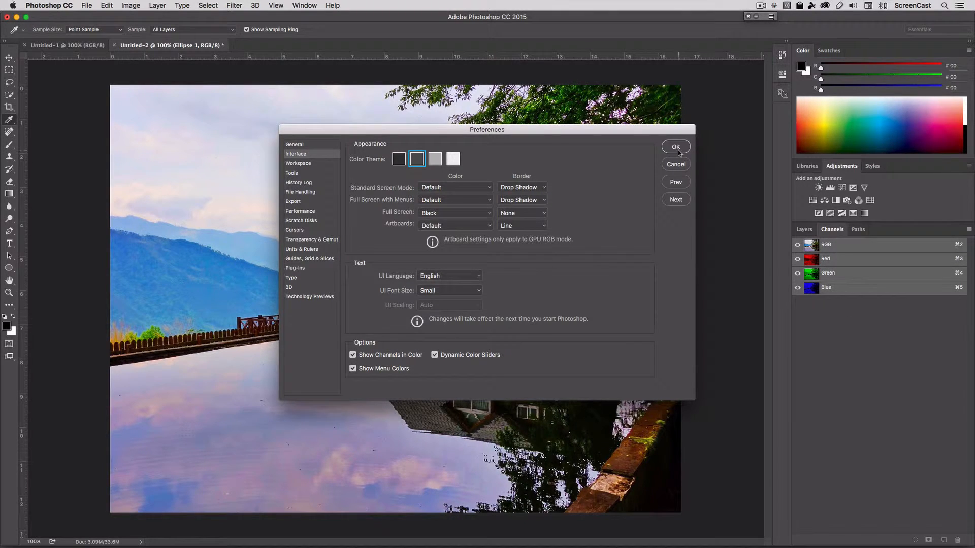
click(676, 147)
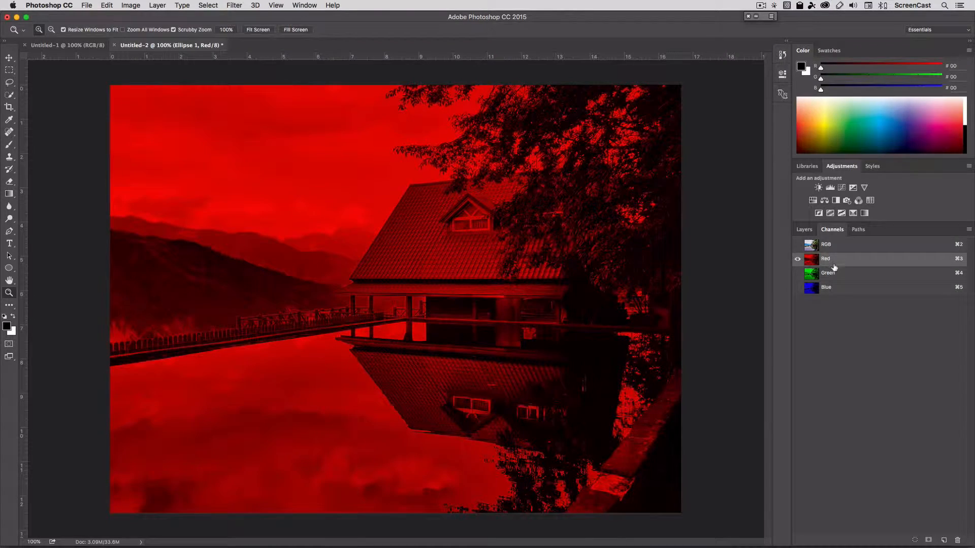
Preview the Green and Red channels in colour, return to the RGB composite and the Layers panel.
click(828, 272)
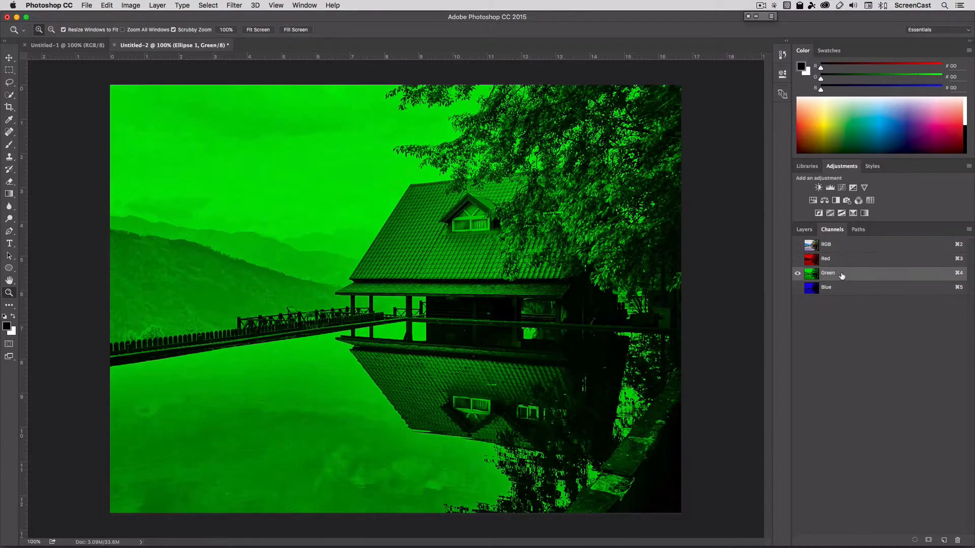
click(824, 259)
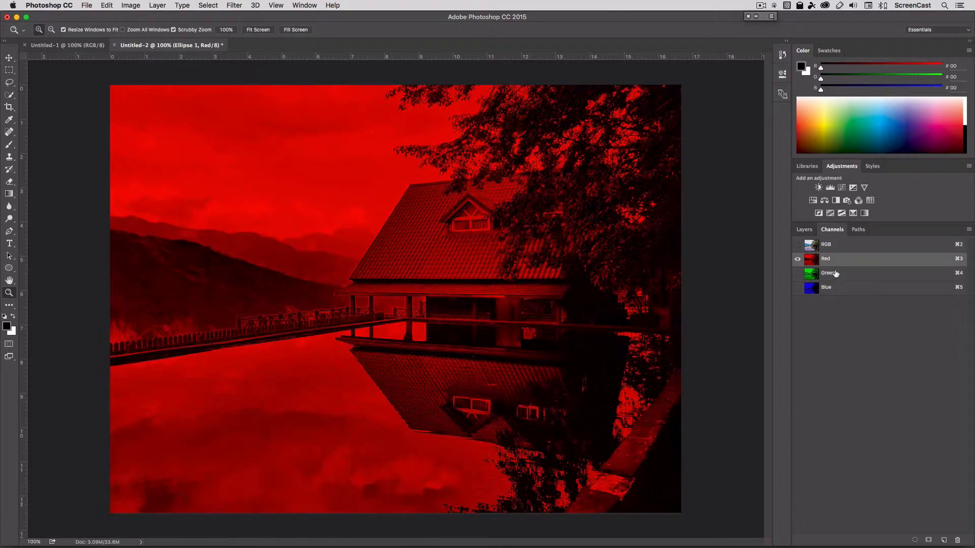
click(826, 259)
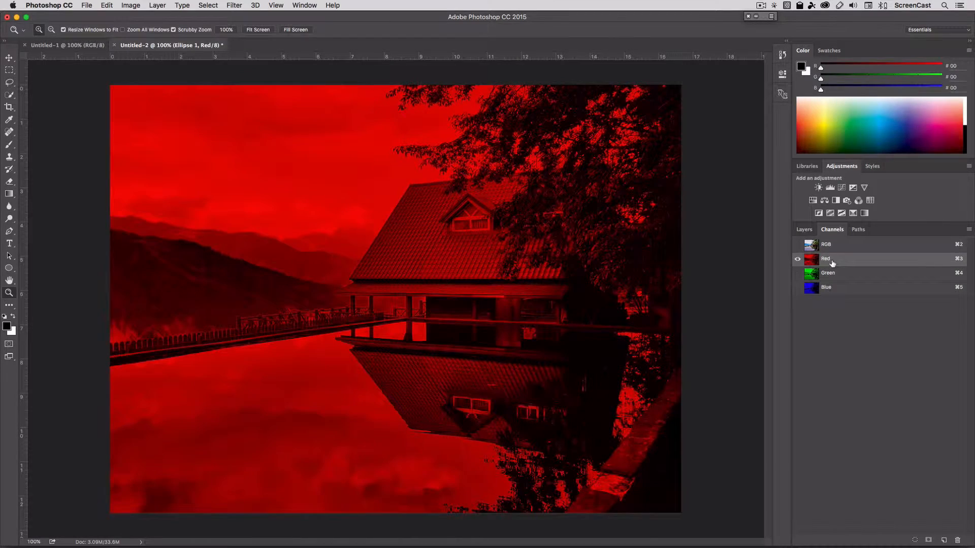
click(826, 243)
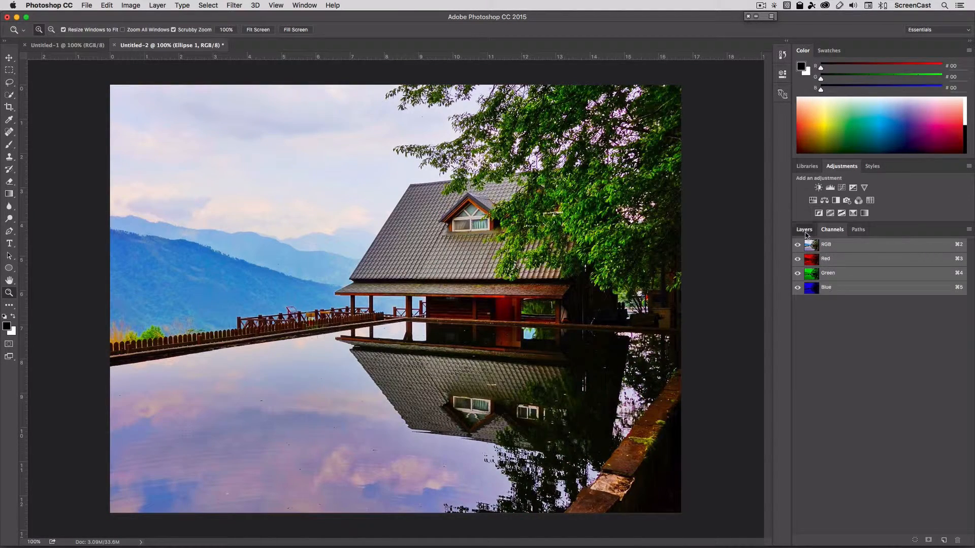
click(804, 230)
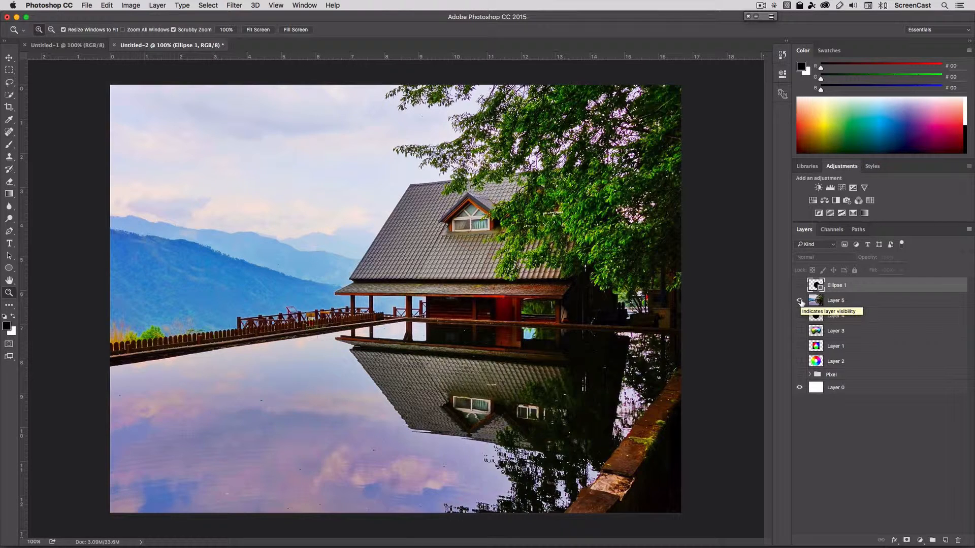
Toggle Layer 5's visibility so the pixelated foliage photo shows on the canvas.
click(800, 301)
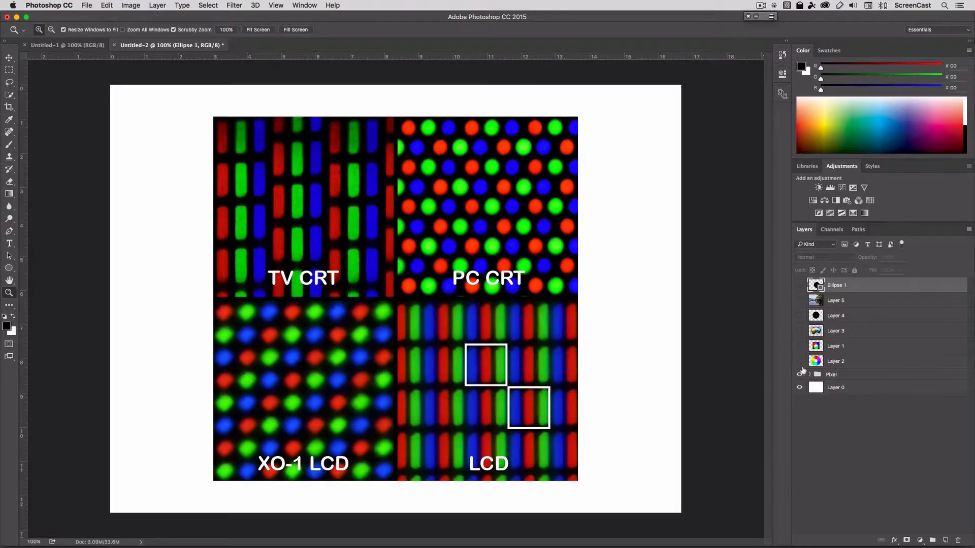
click(799, 301)
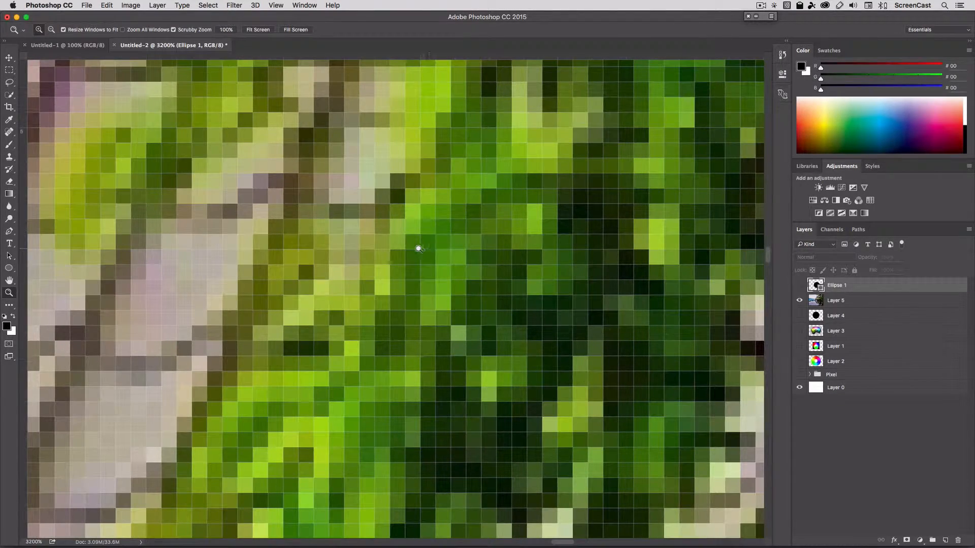
mouse_move(106, 254)
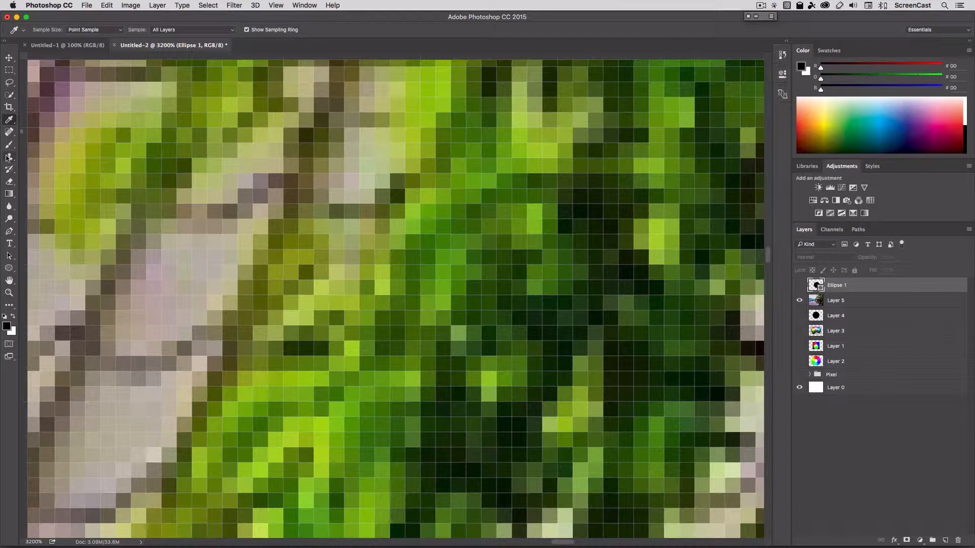
mouse_move(9, 120)
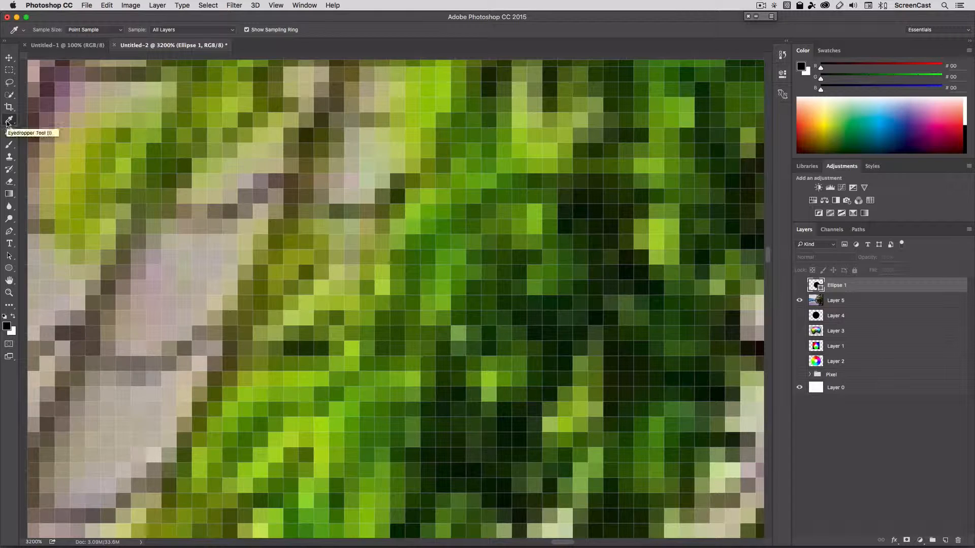
mouse_move(435, 215)
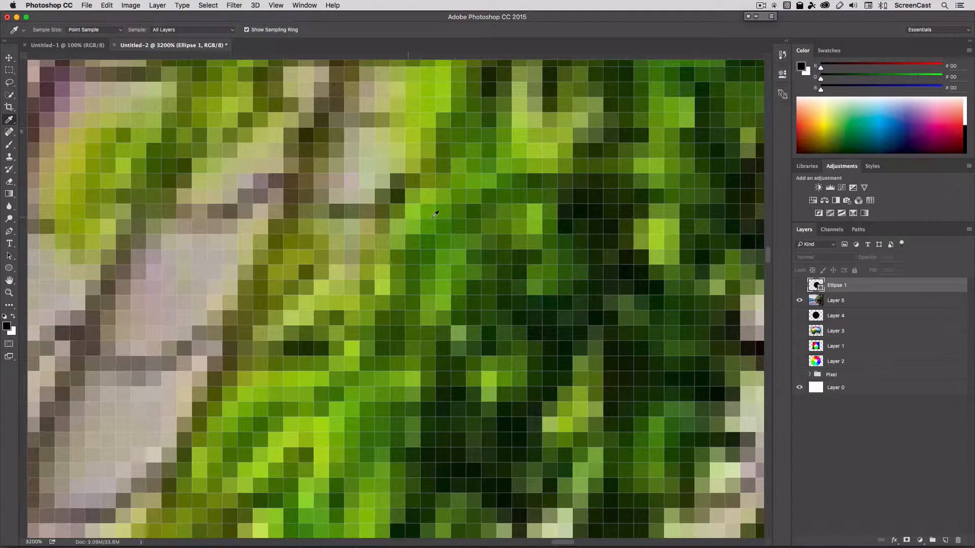
mouse_move(446, 207)
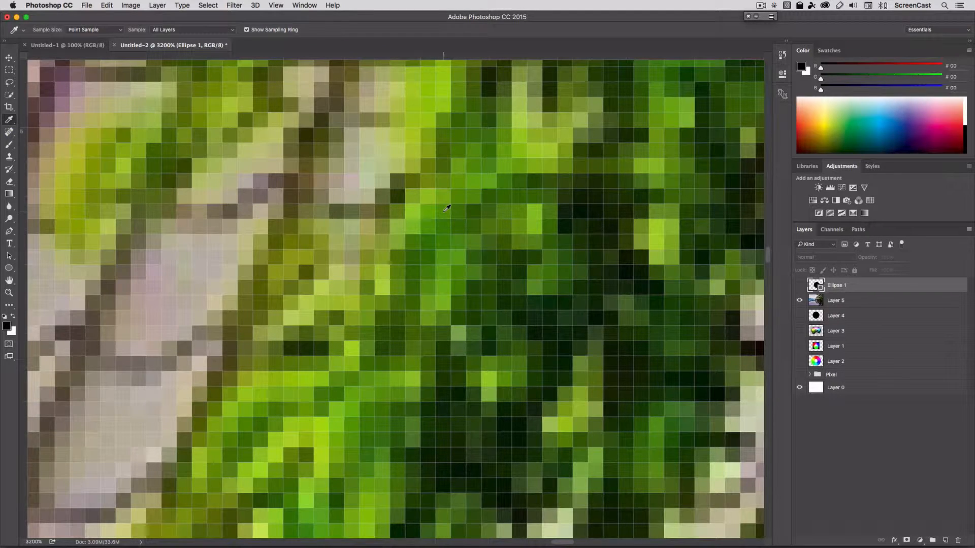
Sample a dark green from the foliage as the foreground colour and adjust the eyedropper sample size.
click(445, 208)
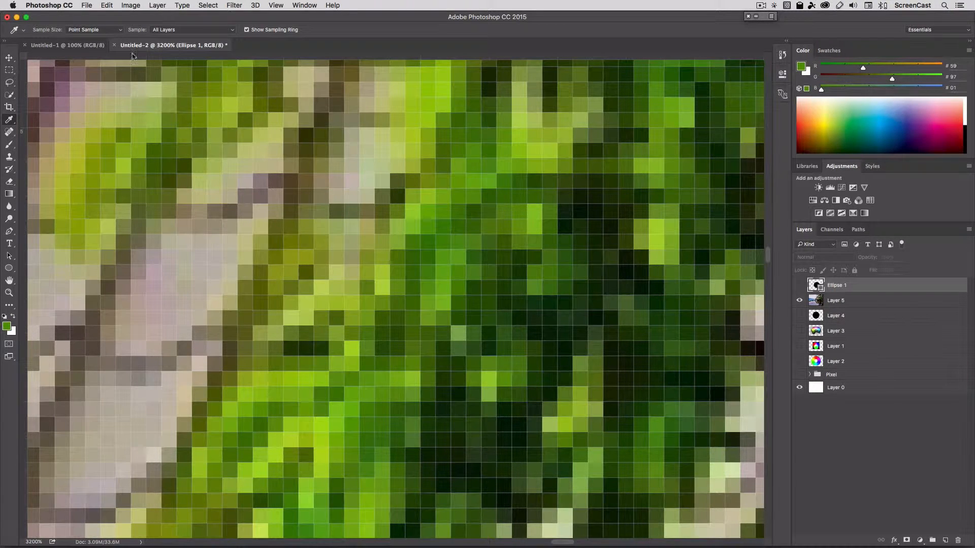
click(93, 30)
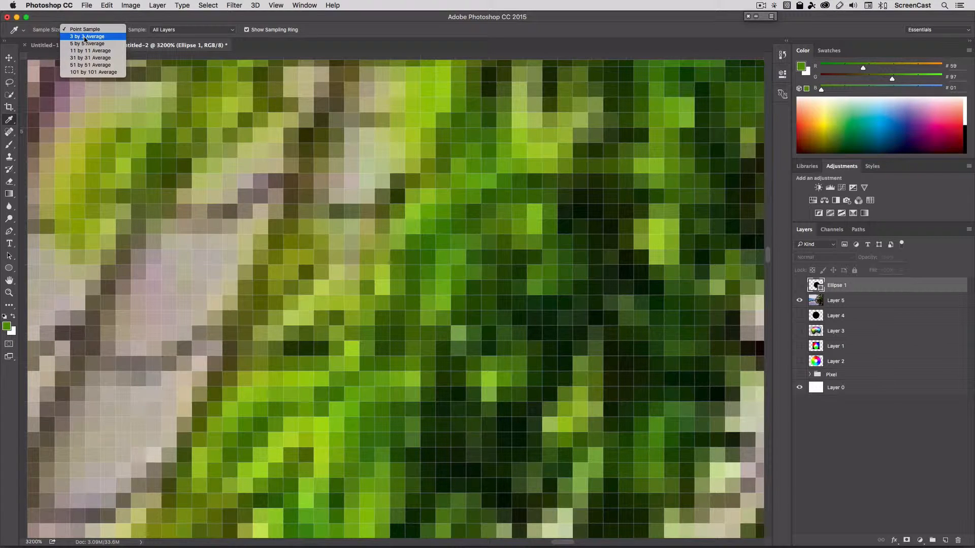
click(87, 36)
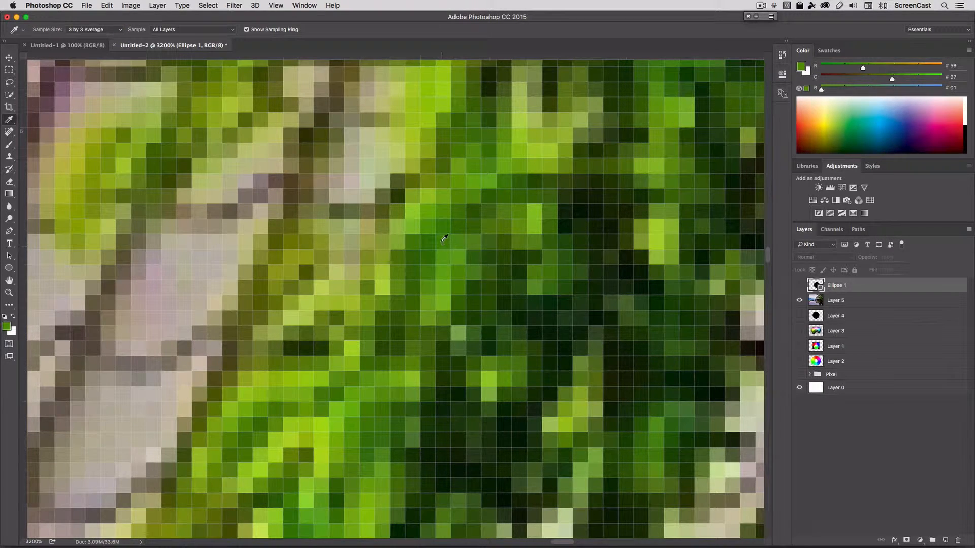
mouse_move(426, 220)
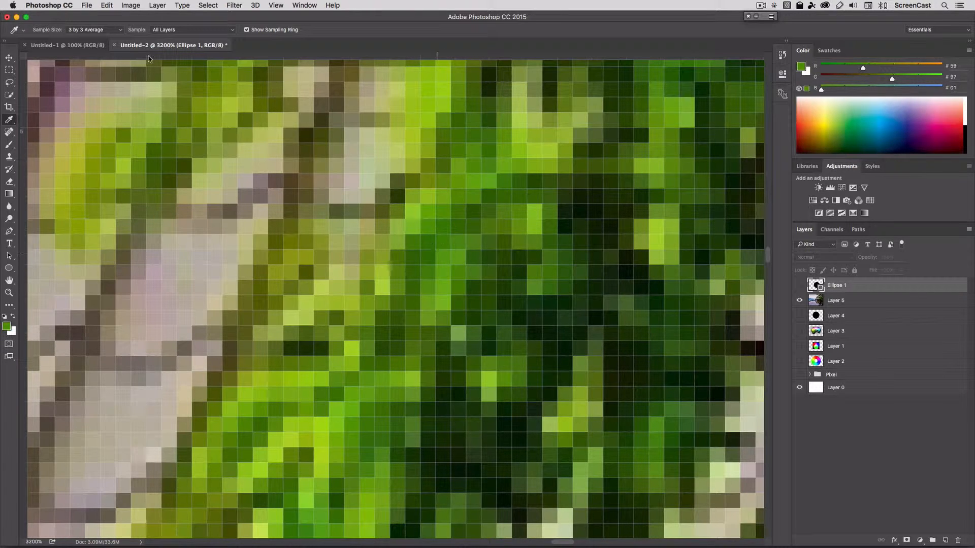
click(94, 29)
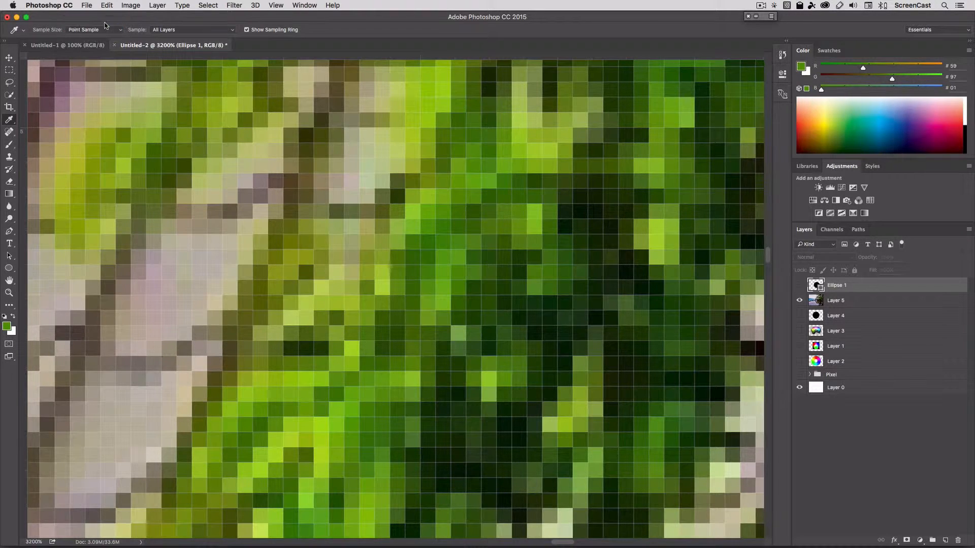
mouse_move(445, 242)
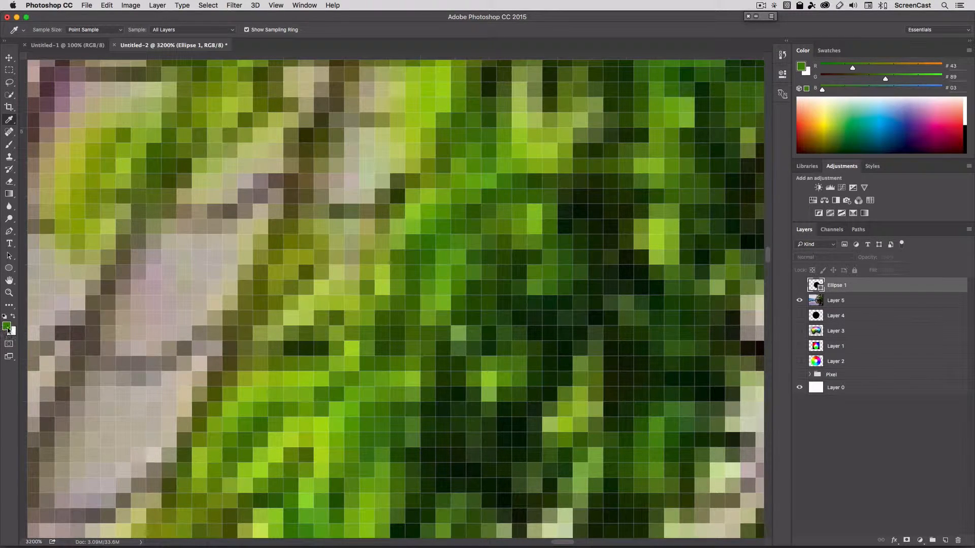
mouse_move(7, 328)
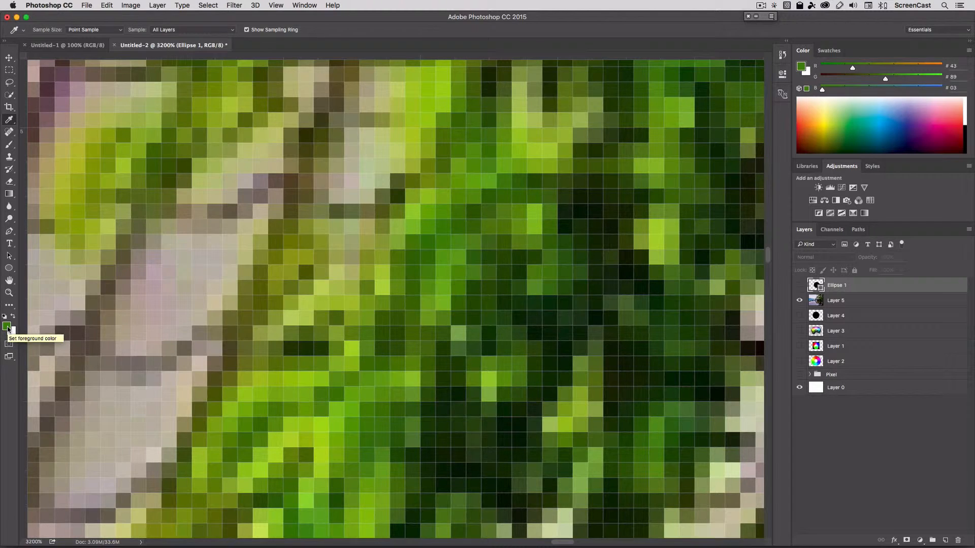
click(7, 328)
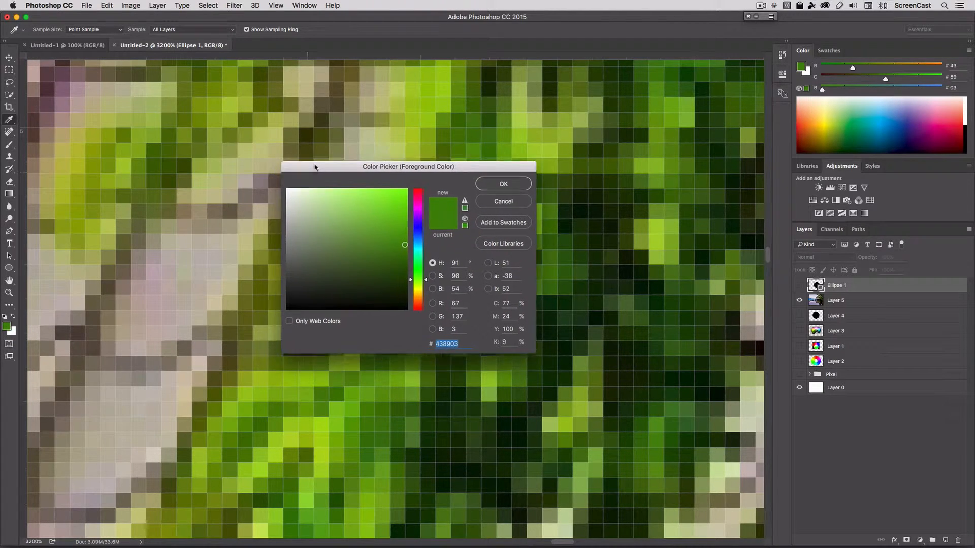
drag(408, 166, 296, 135)
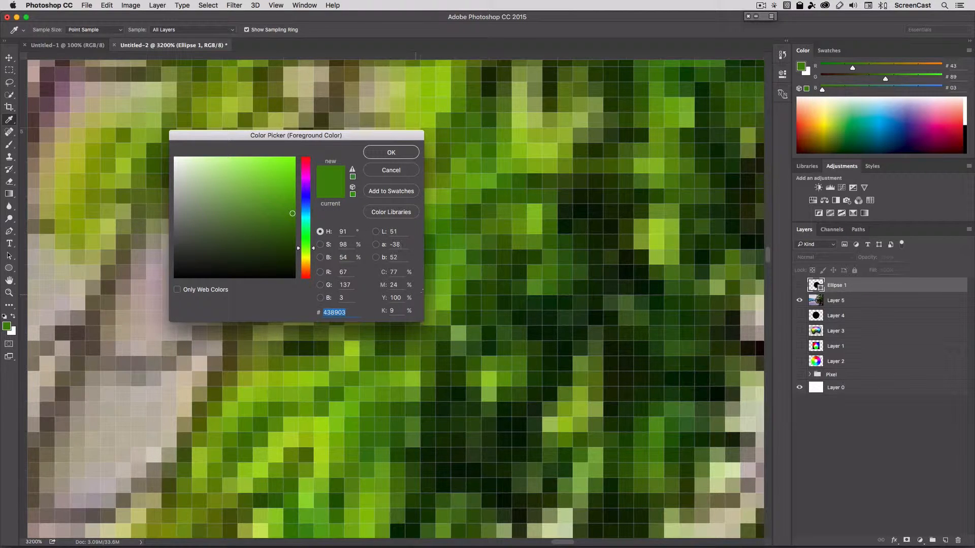
mouse_move(363, 243)
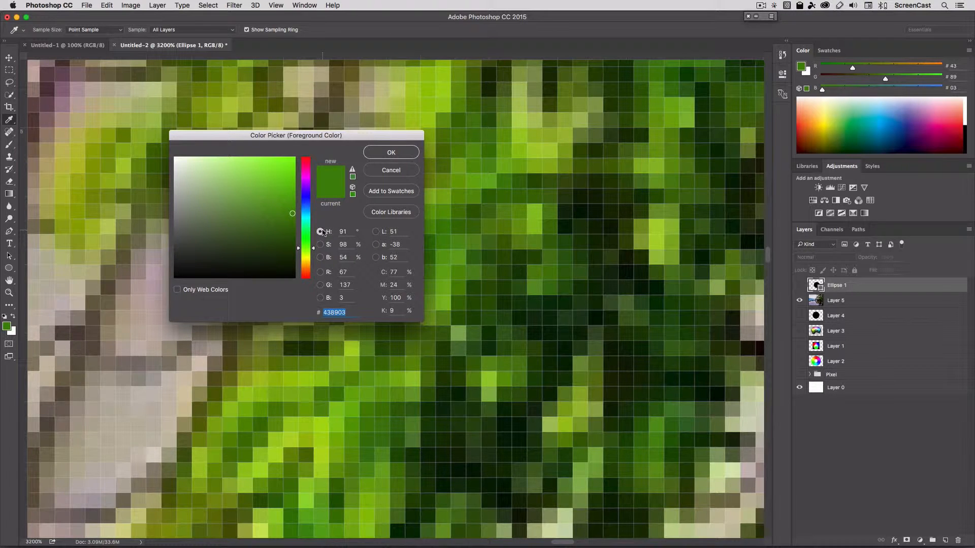
click(320, 232)
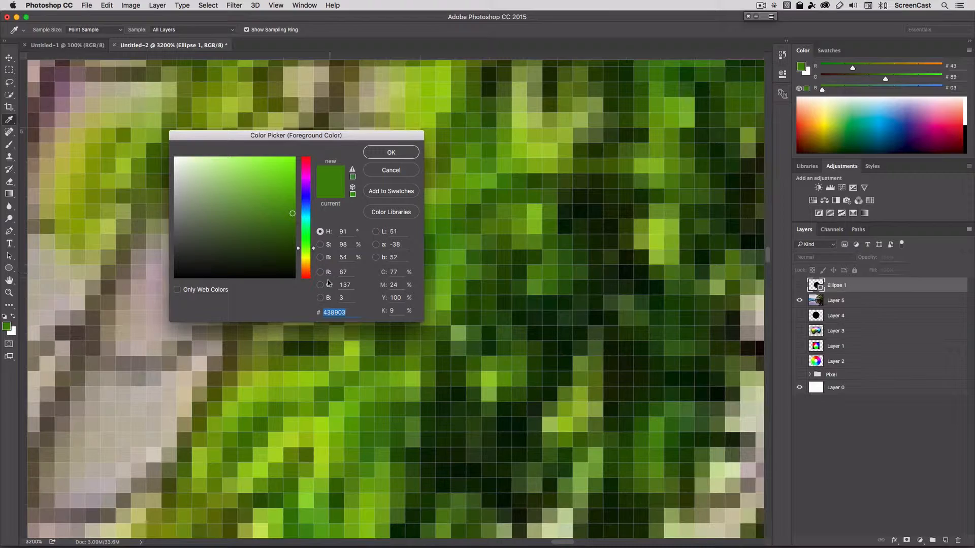
mouse_move(378, 239)
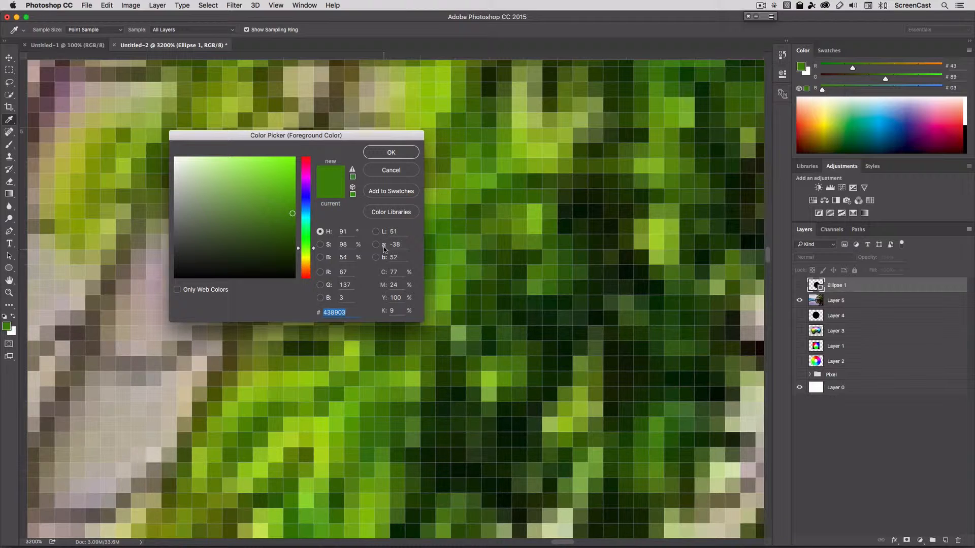
mouse_move(390, 225)
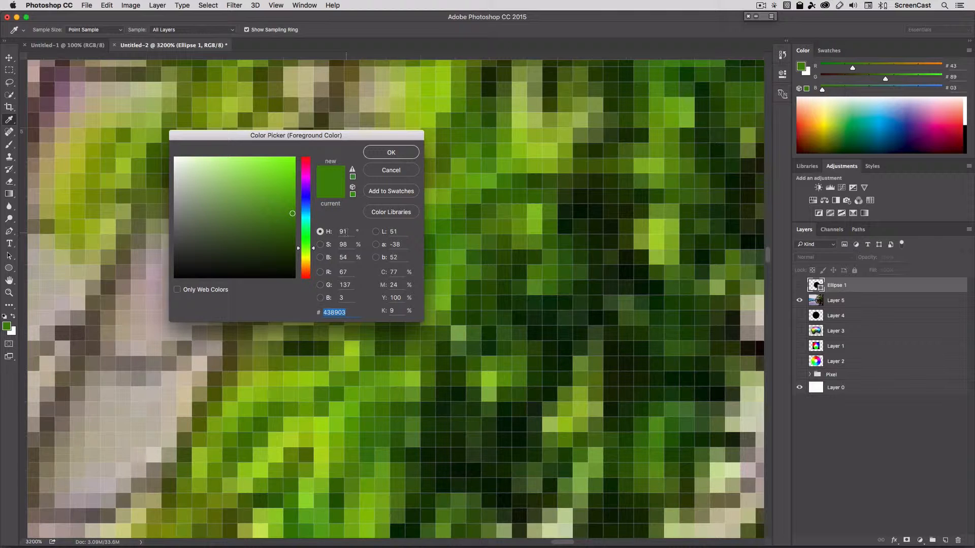
triple_click(342, 232)
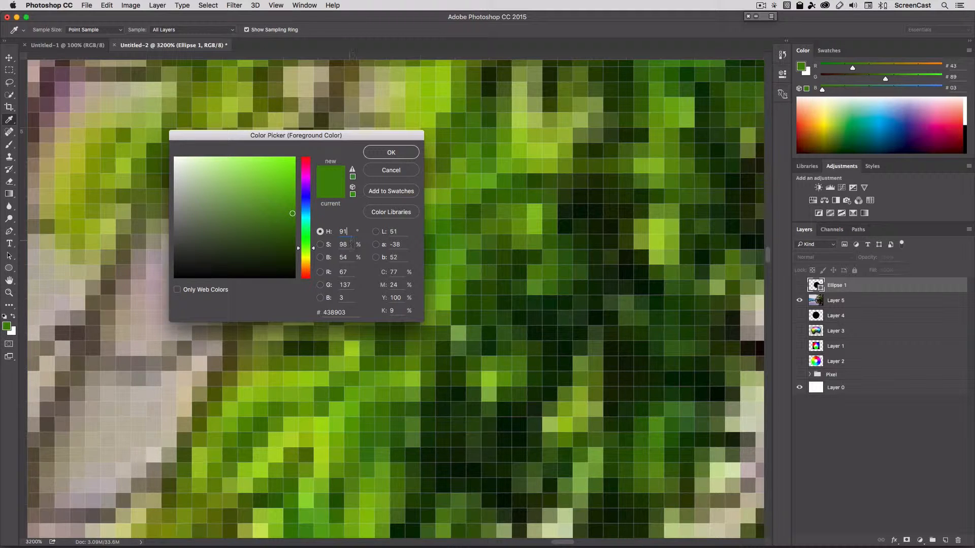
triple_click(342, 244)
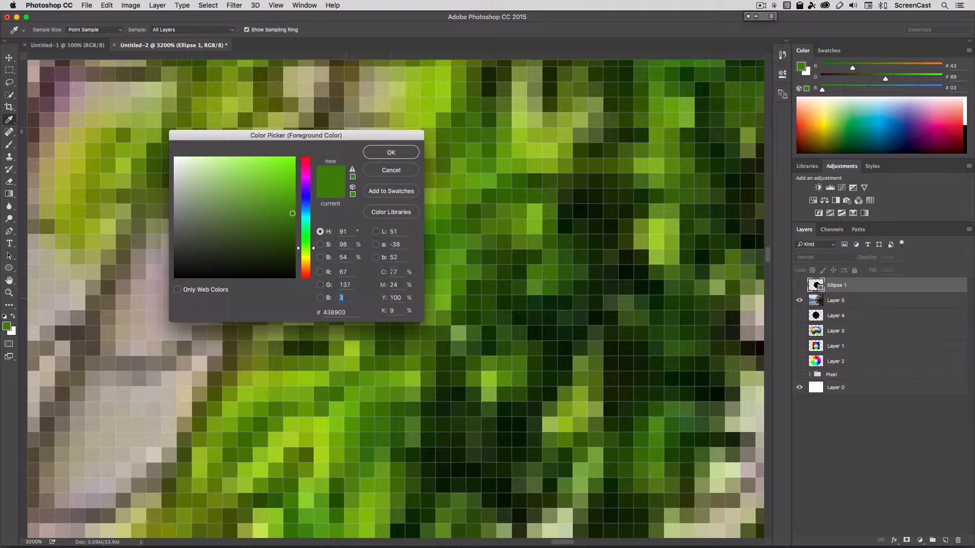
mouse_move(375, 242)
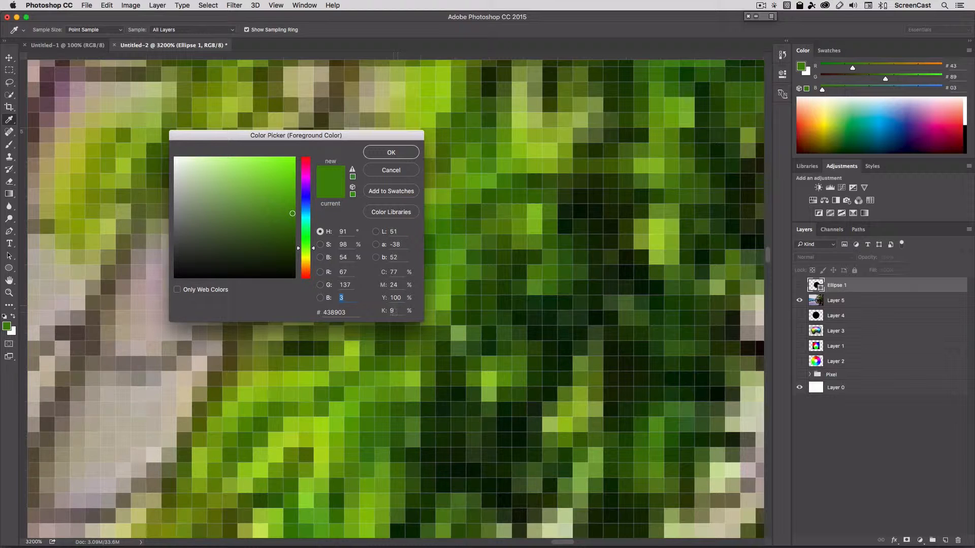
mouse_move(287, 242)
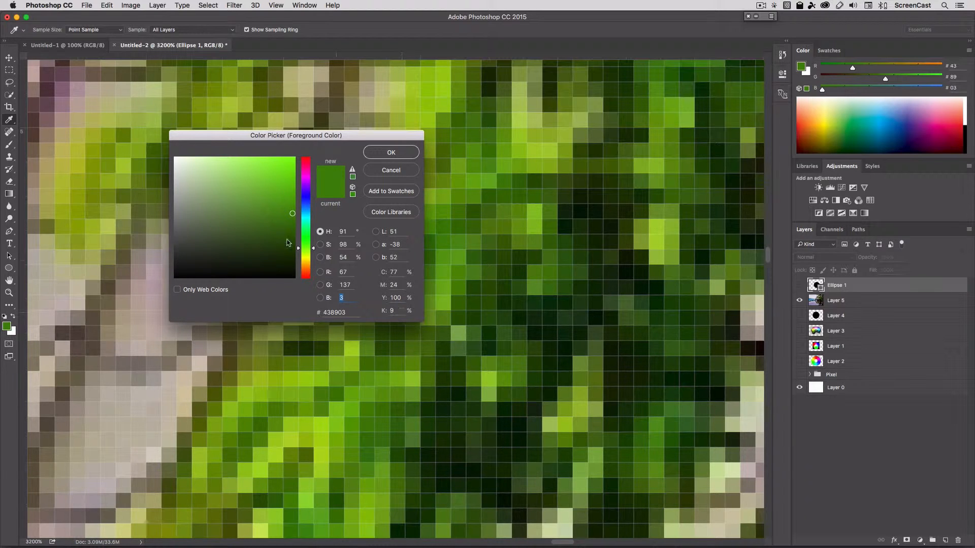
mouse_move(332, 287)
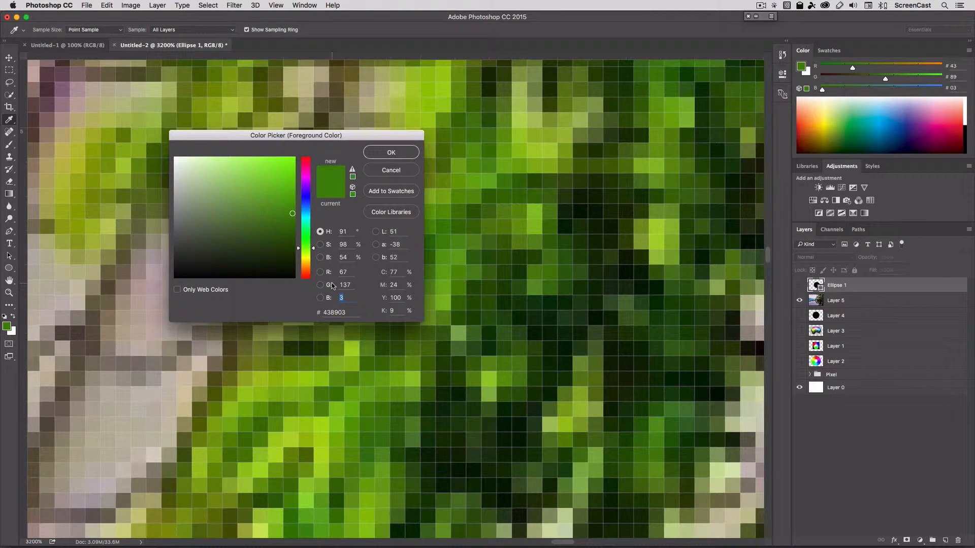
mouse_move(334, 287)
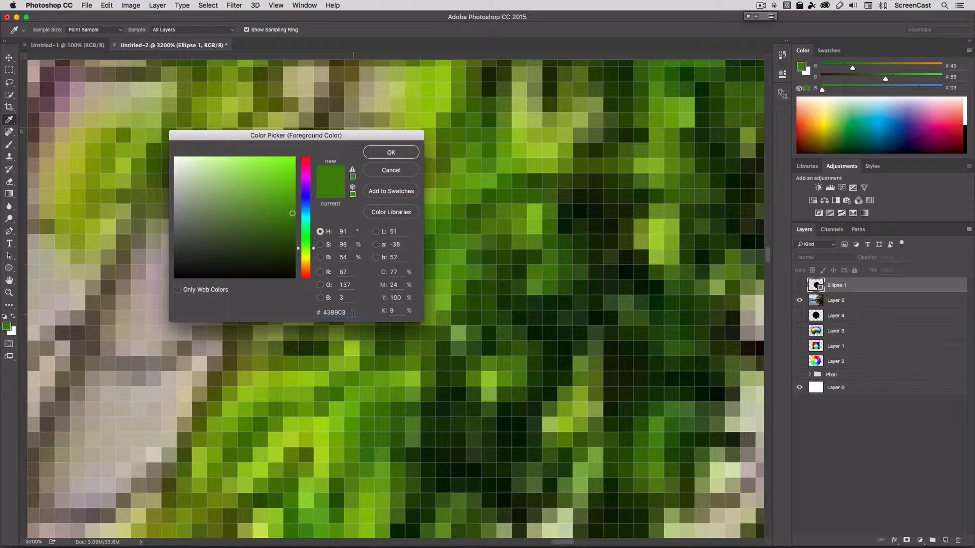
triple_click(334, 312)
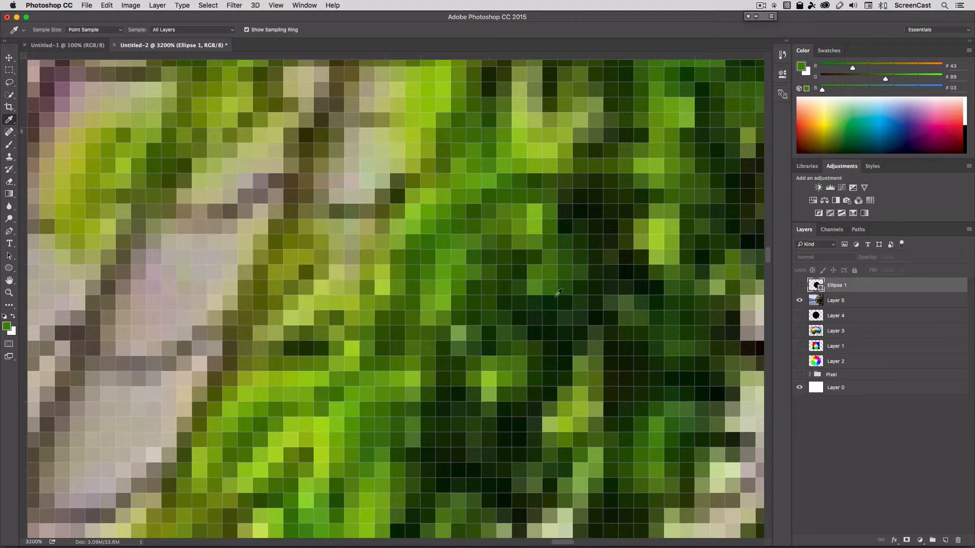
Hide Layer 5 so the hue colour wheel beneath it shows.
click(798, 300)
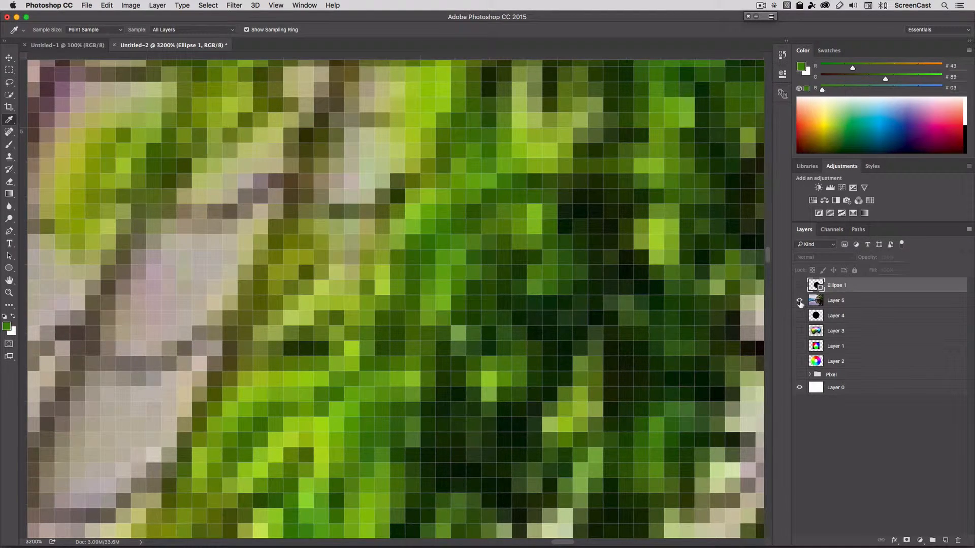
click(799, 301)
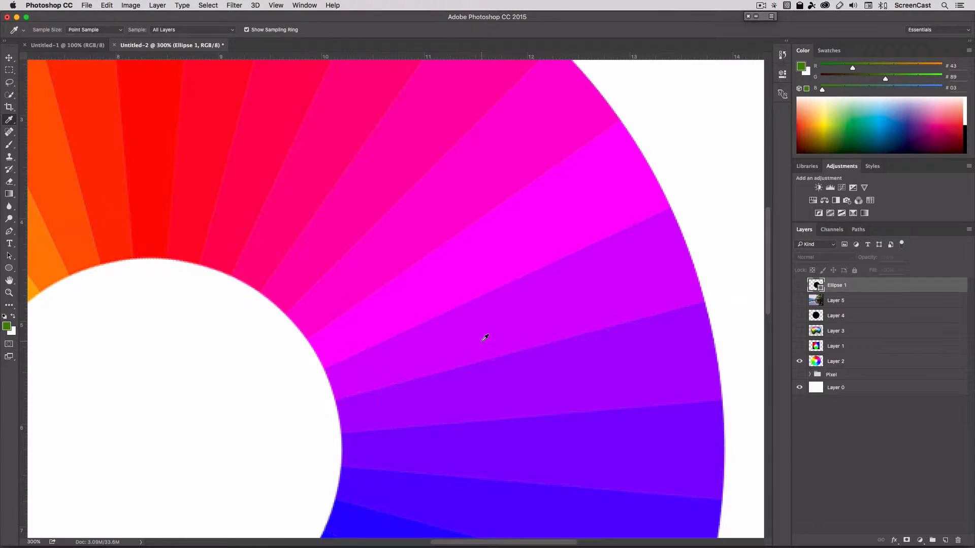
Fit the whole hue colour wheel on screen at 100% view.
click(275, 5)
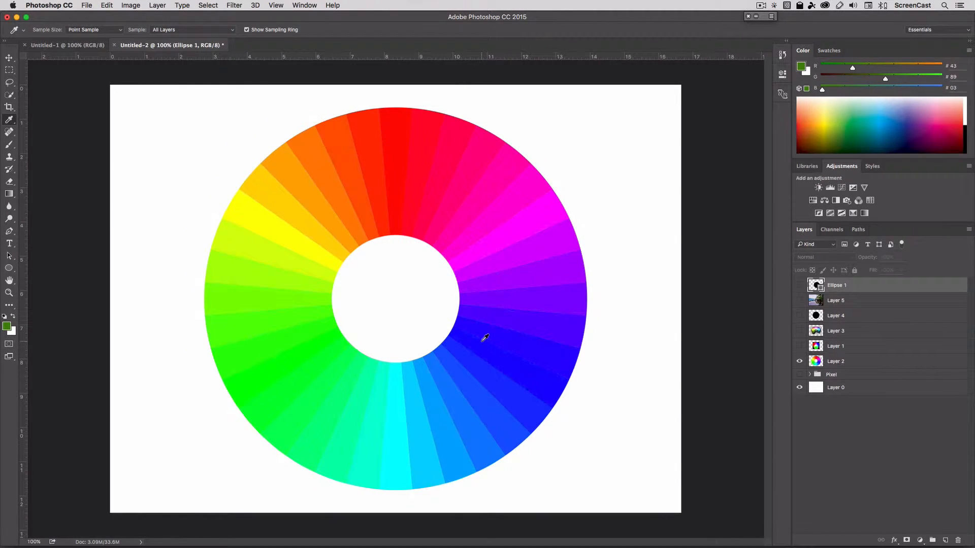
mouse_move(444, 382)
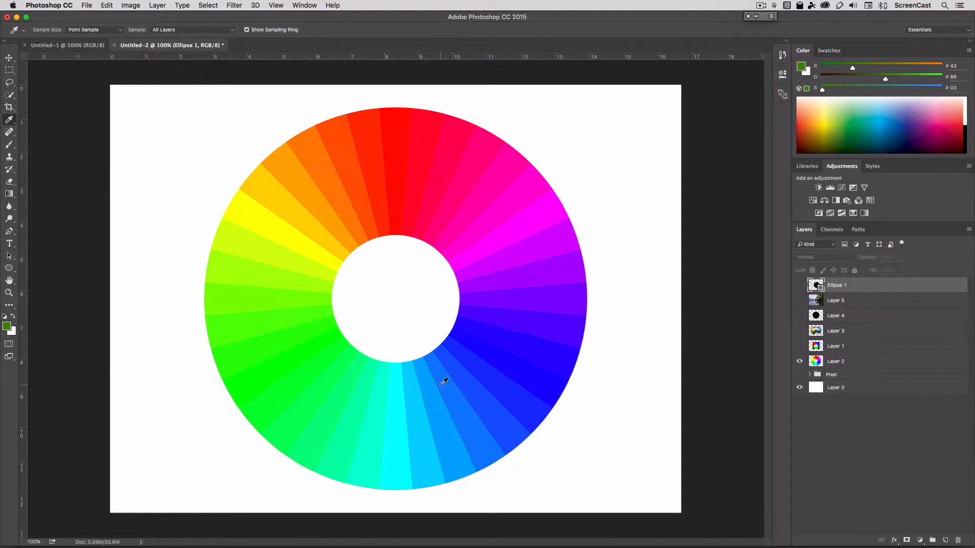
mouse_move(422, 209)
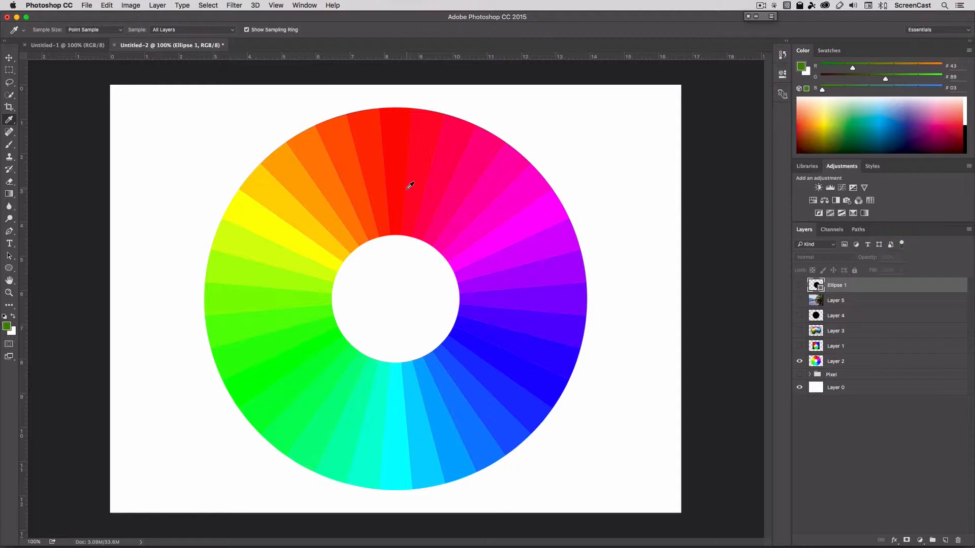
mouse_move(393, 229)
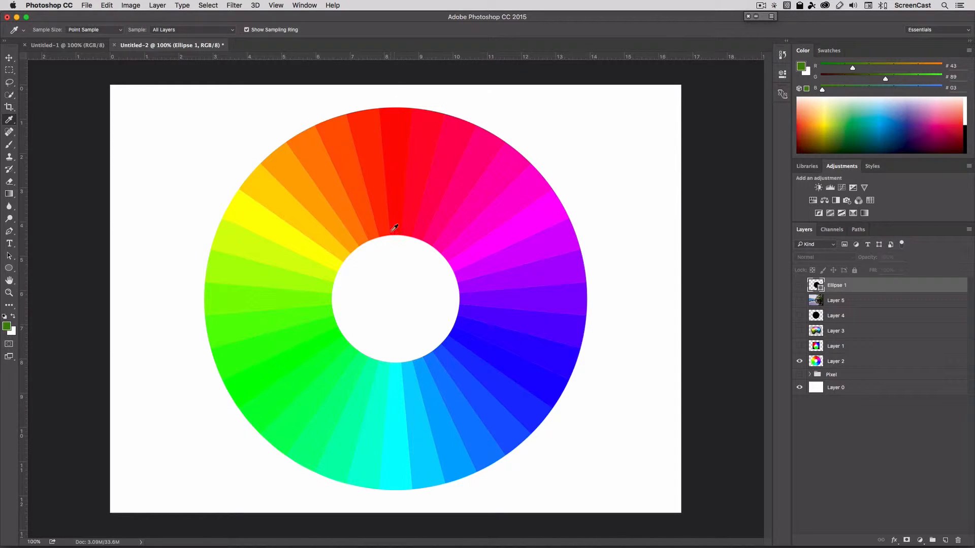
mouse_move(434, 314)
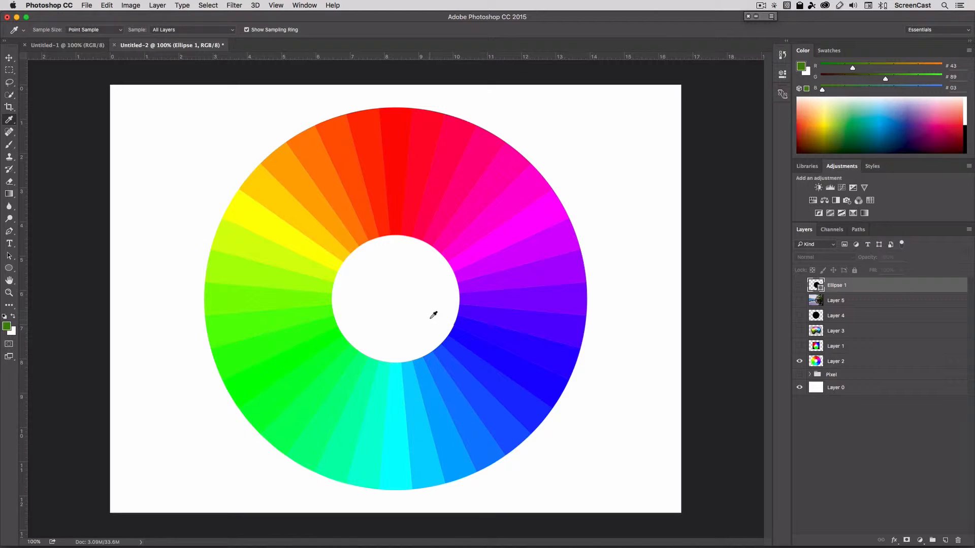
mouse_move(570, 372)
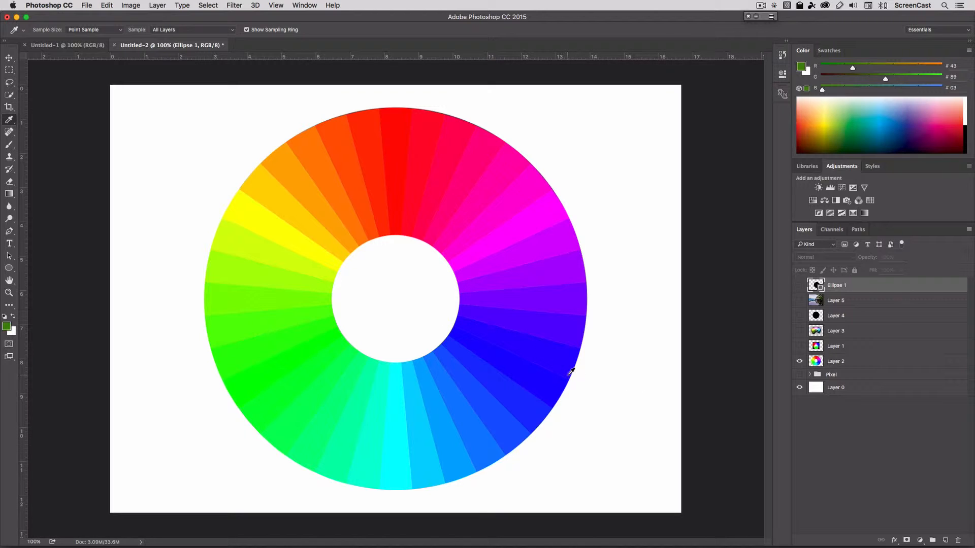
mouse_move(383, 225)
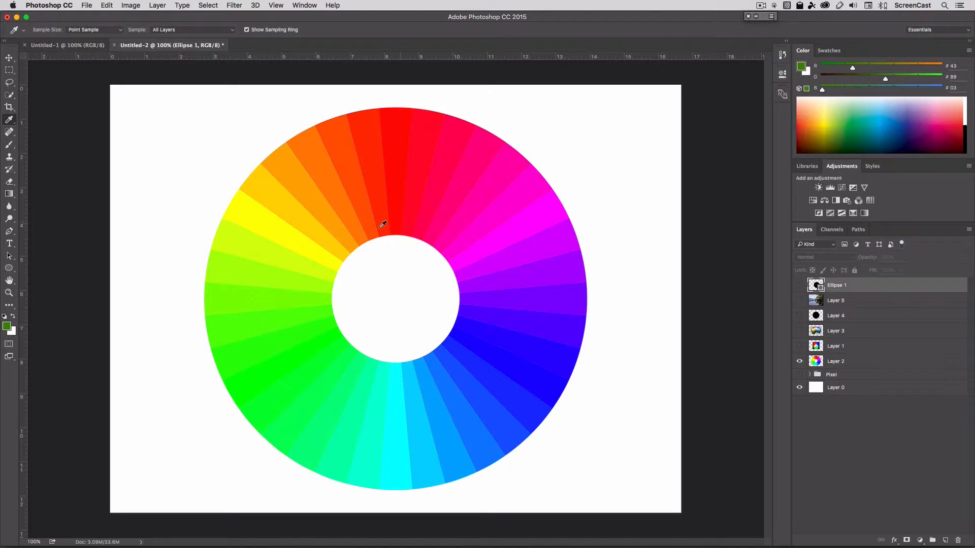
mouse_move(437, 349)
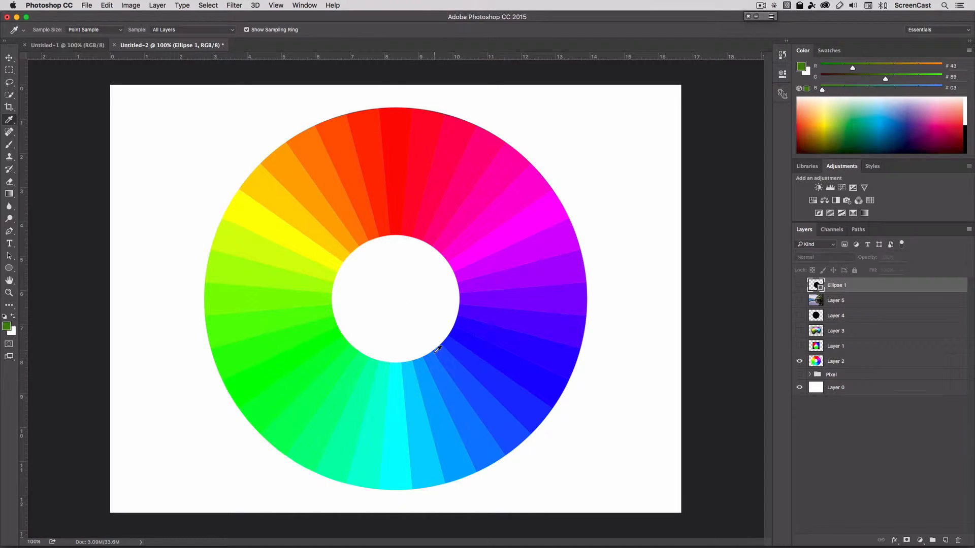
mouse_move(516, 398)
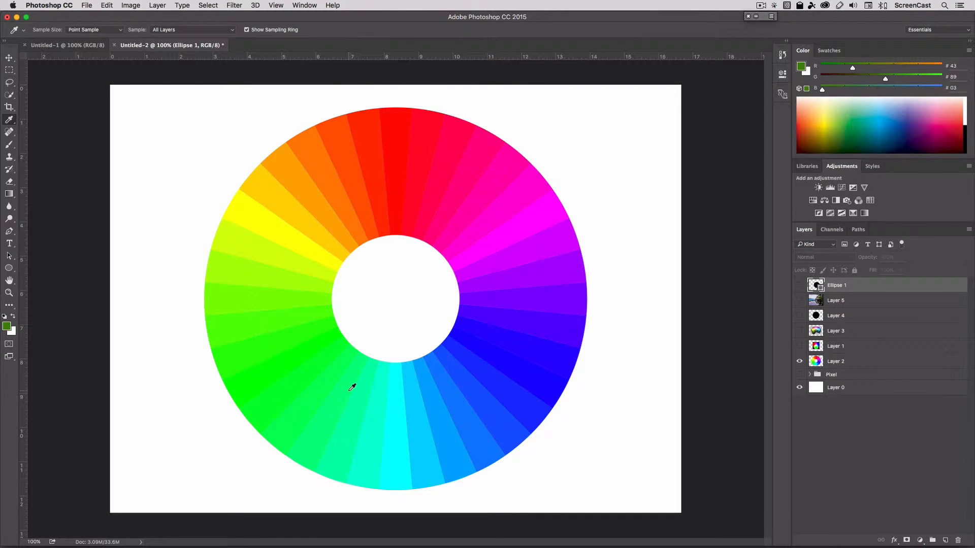
mouse_move(366, 252)
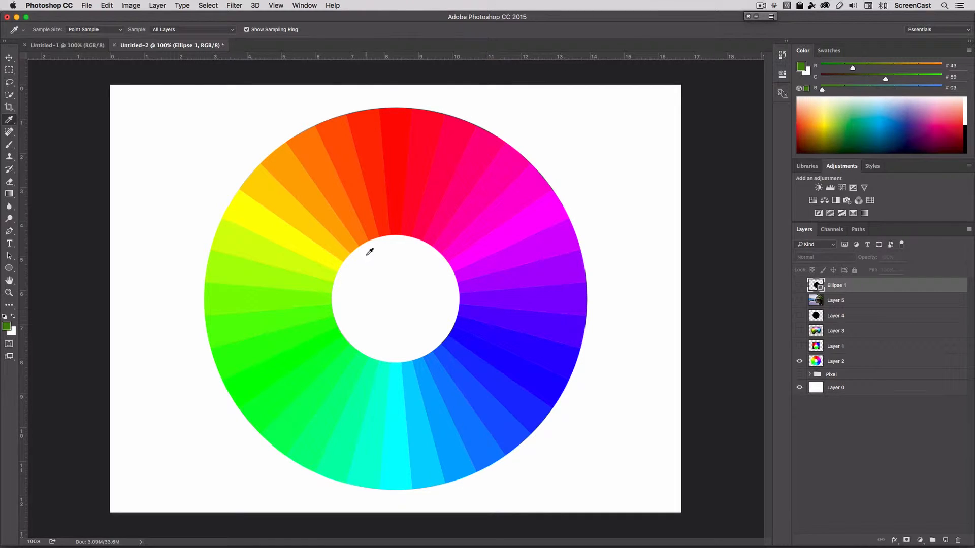
mouse_move(345, 270)
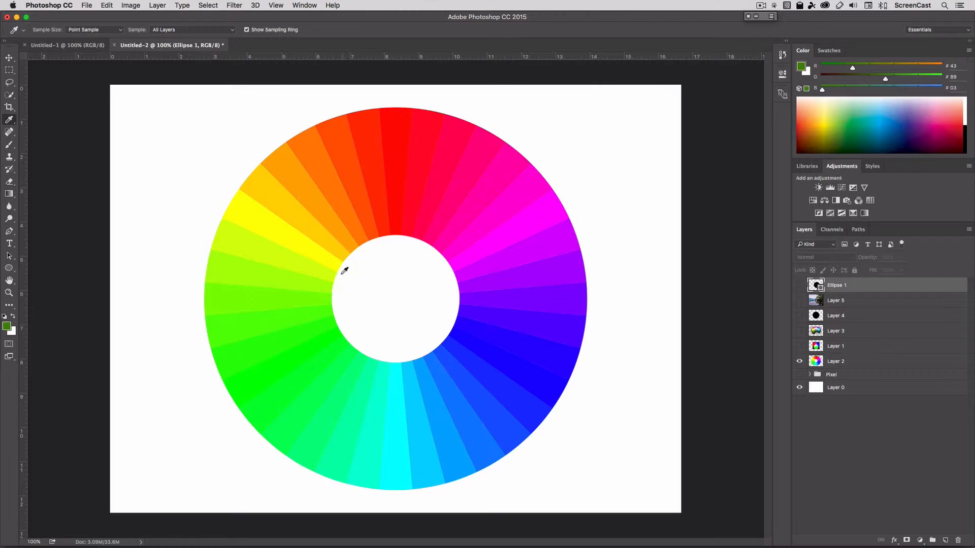
mouse_move(340, 294)
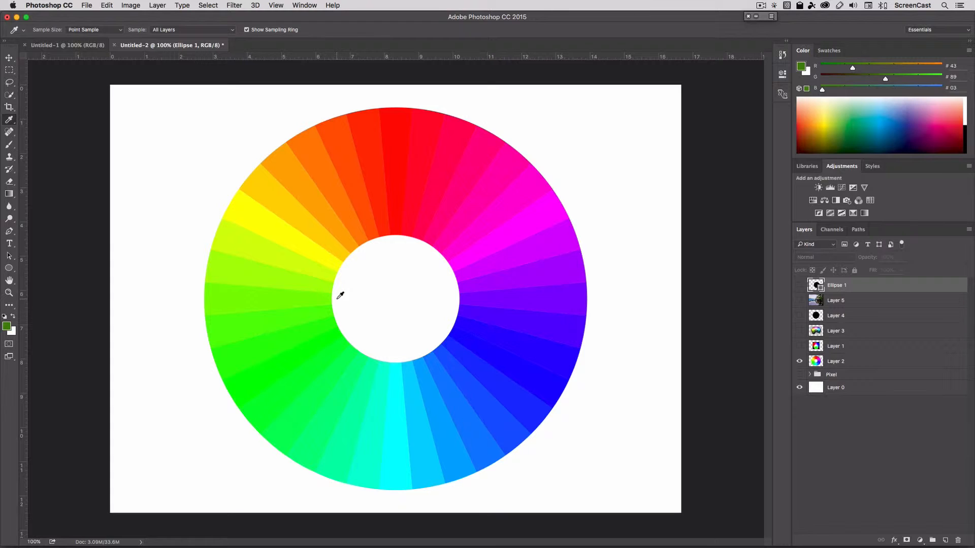
mouse_move(344, 295)
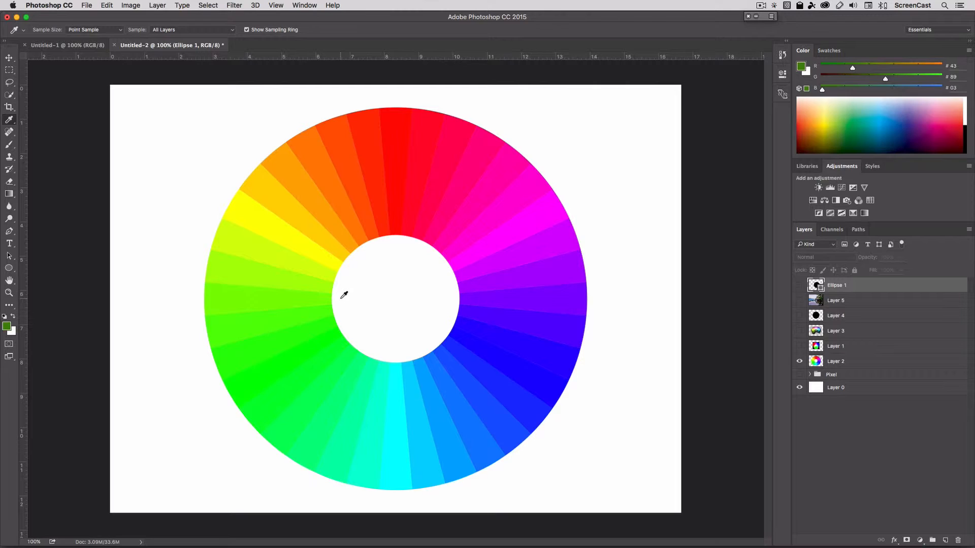
mouse_move(403, 301)
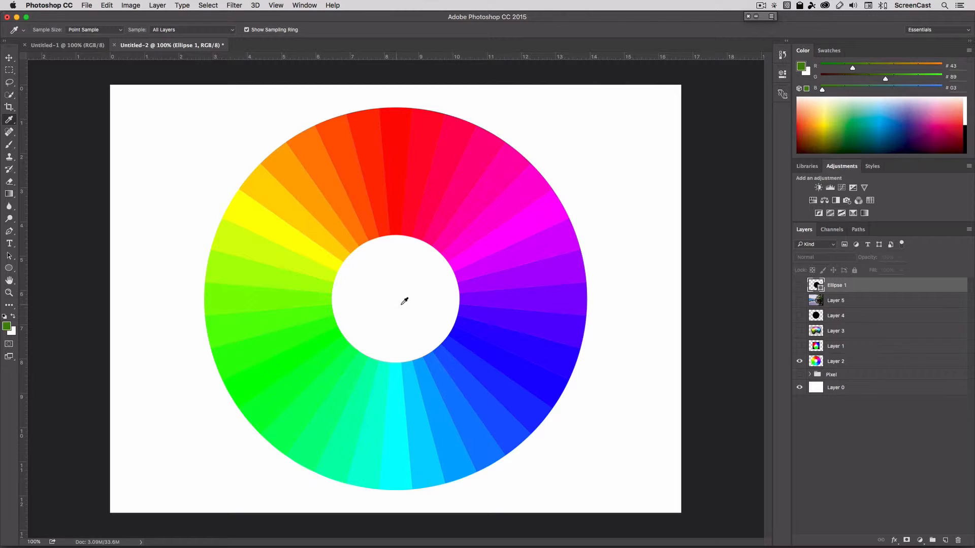
mouse_move(393, 301)
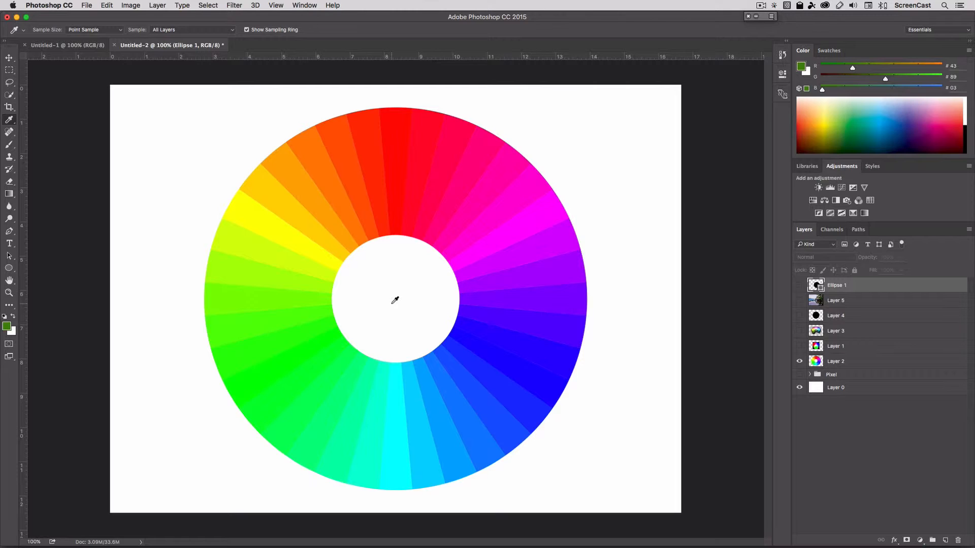
mouse_move(394, 116)
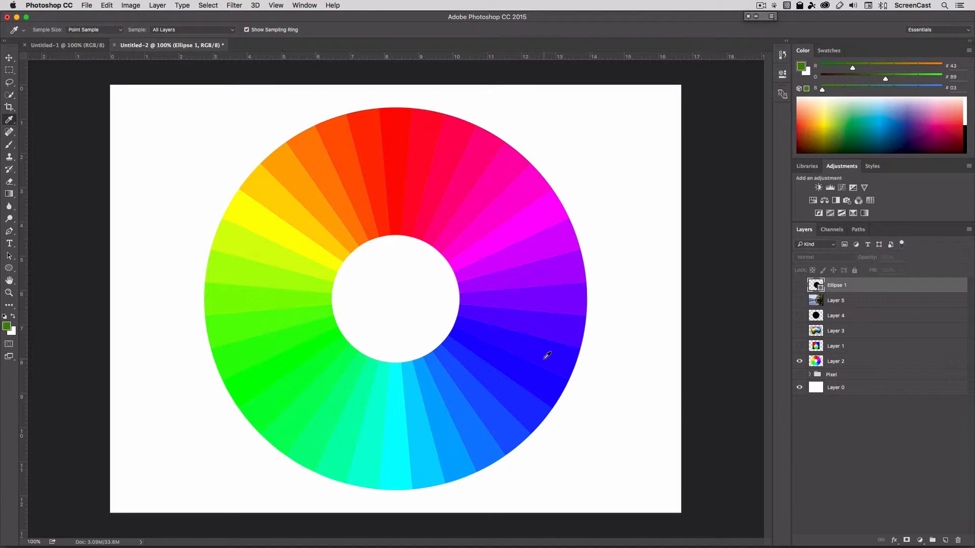
mouse_move(392, 304)
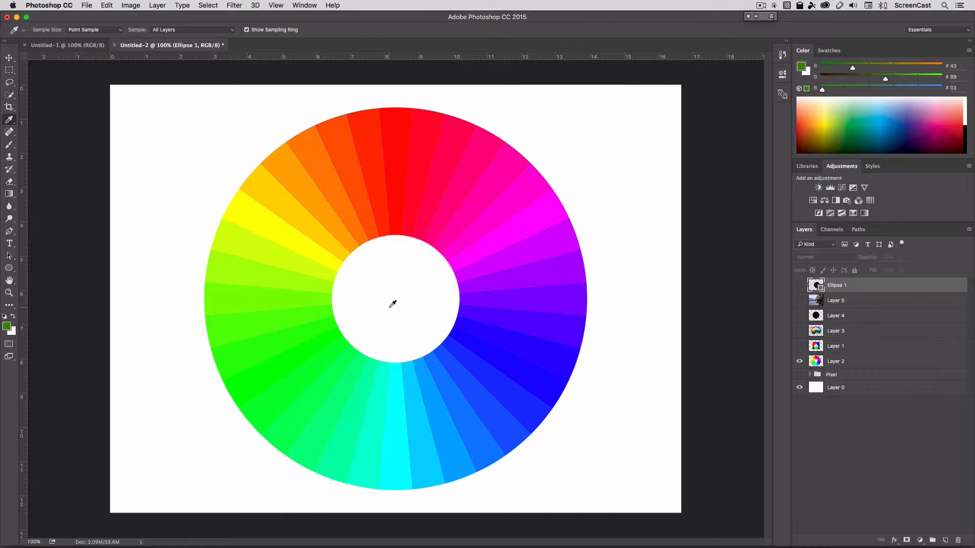
mouse_move(402, 293)
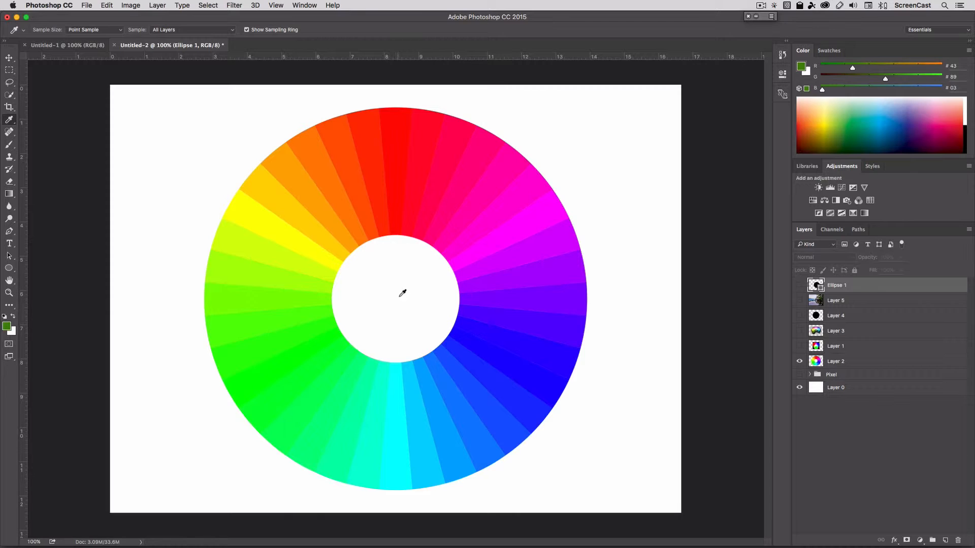
mouse_move(402, 304)
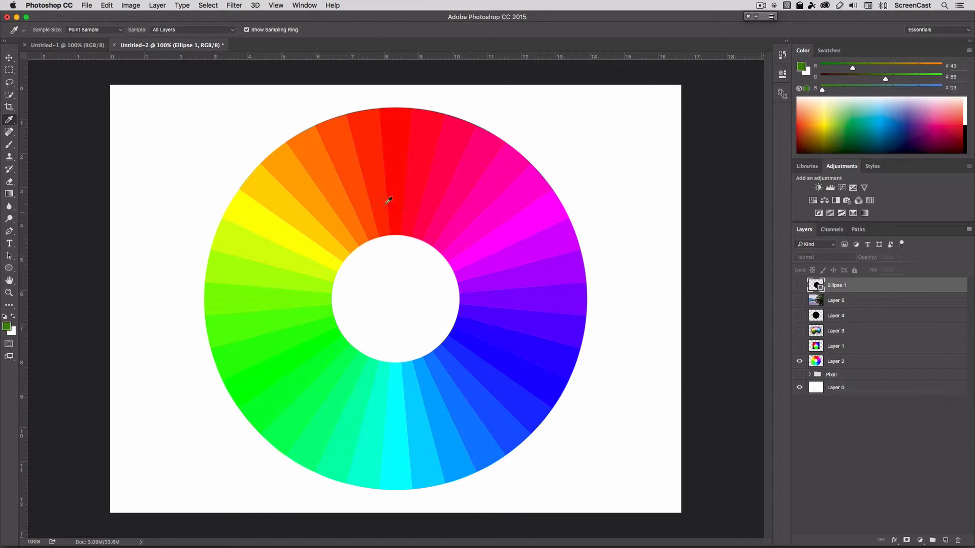
mouse_move(395, 291)
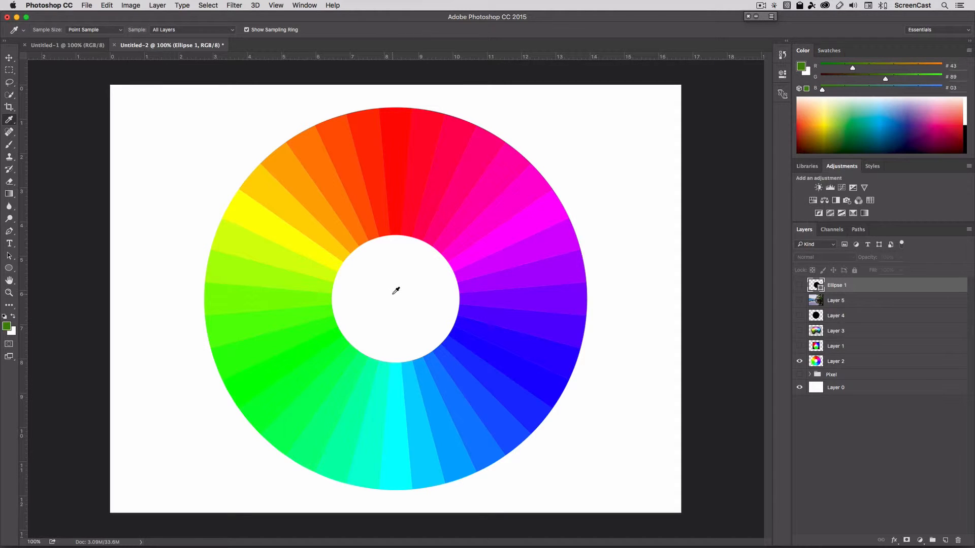
mouse_move(748, 355)
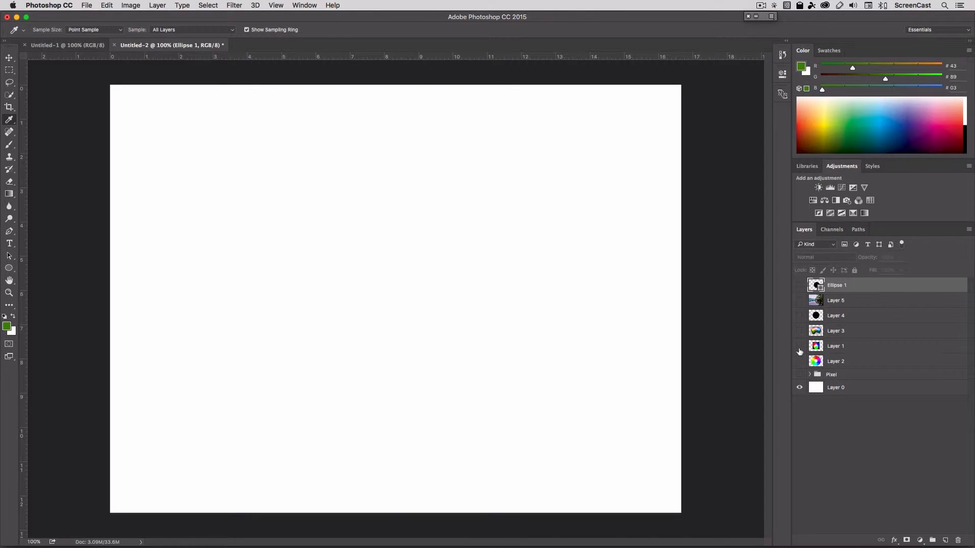
Make Layer 1 visible to show the overlapping red, green and blue additive circles.
click(799, 346)
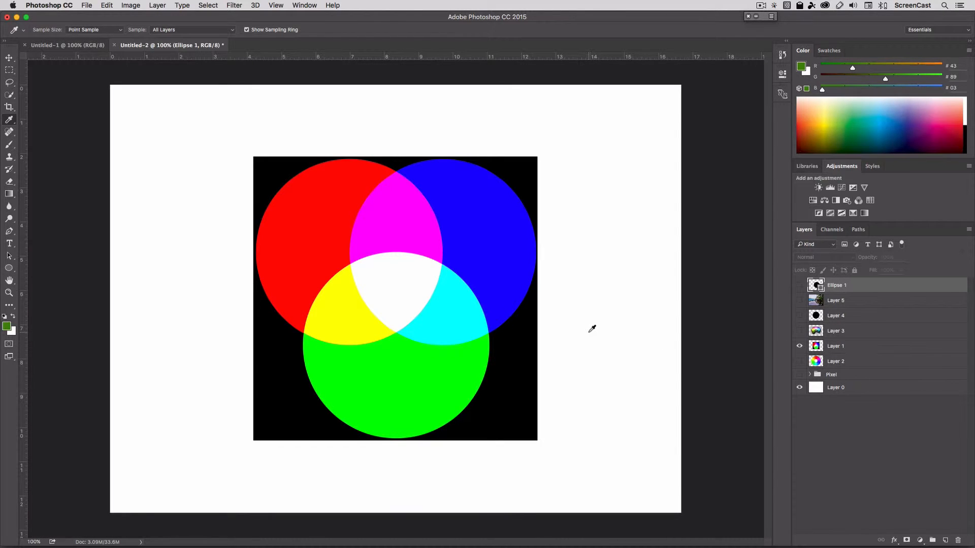
mouse_move(378, 360)
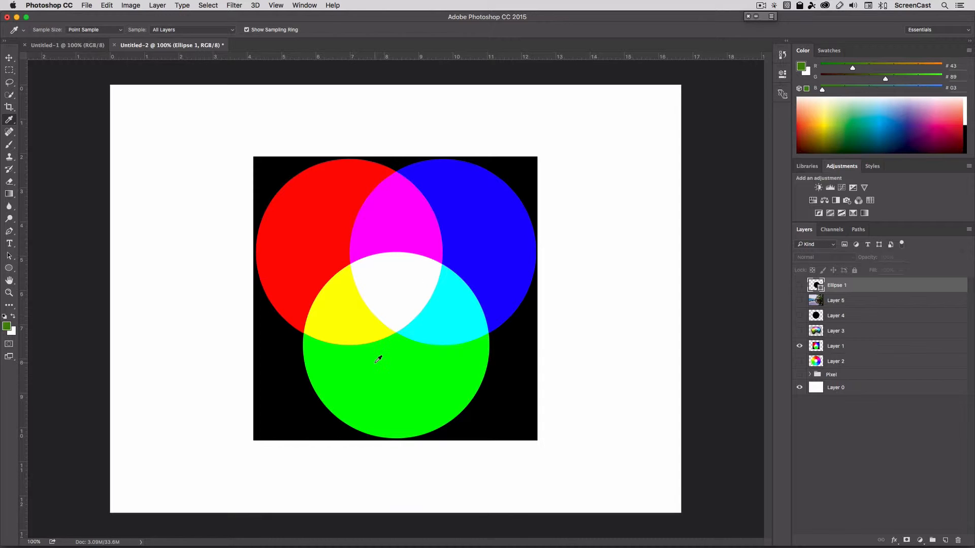
mouse_move(407, 303)
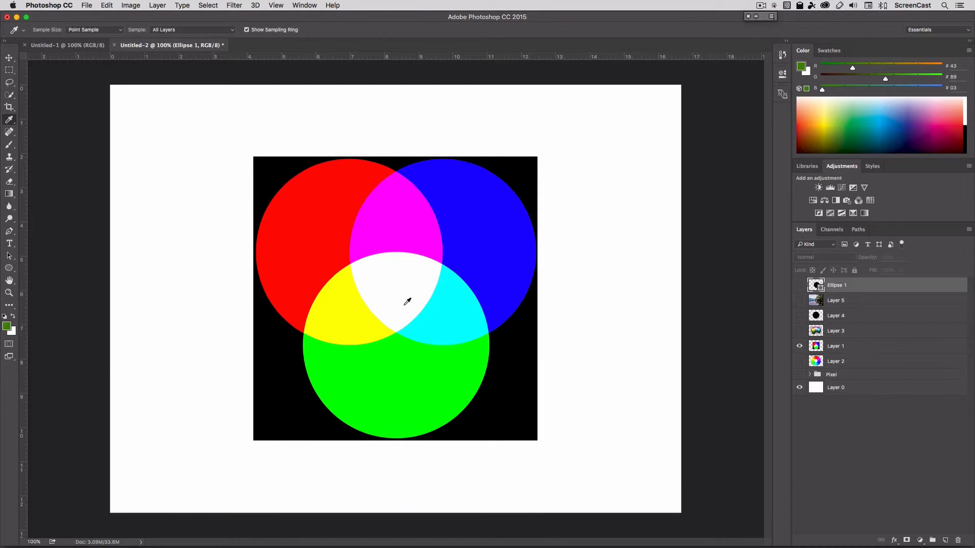
mouse_move(389, 295)
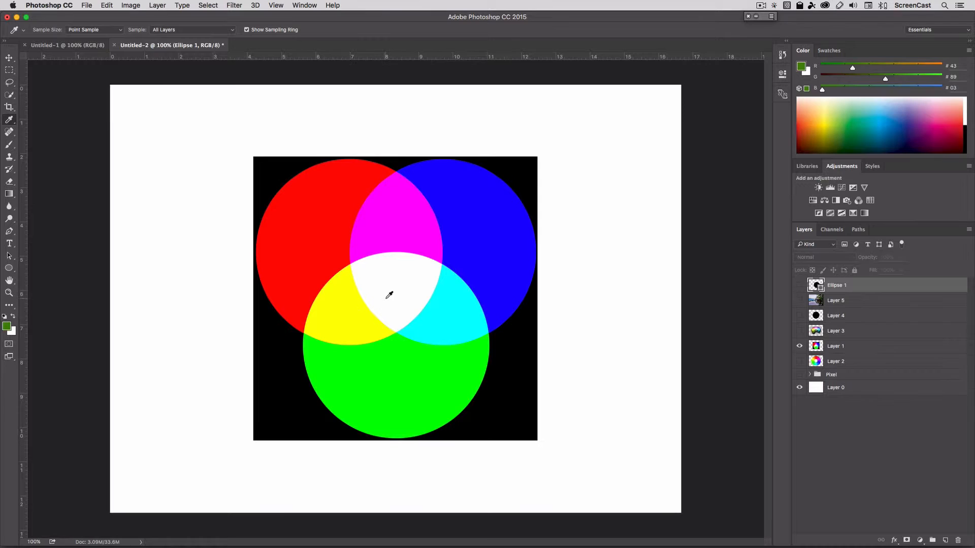
mouse_move(400, 283)
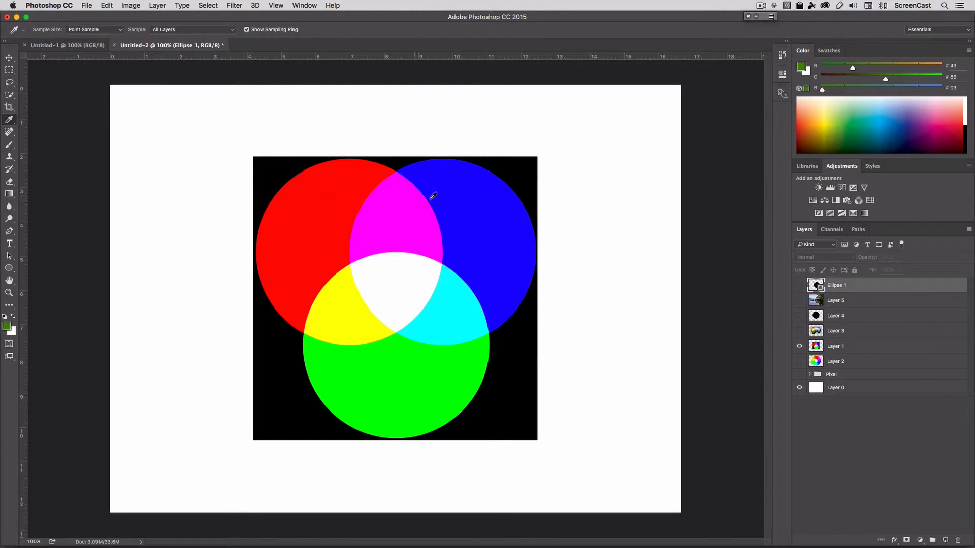
mouse_move(401, 211)
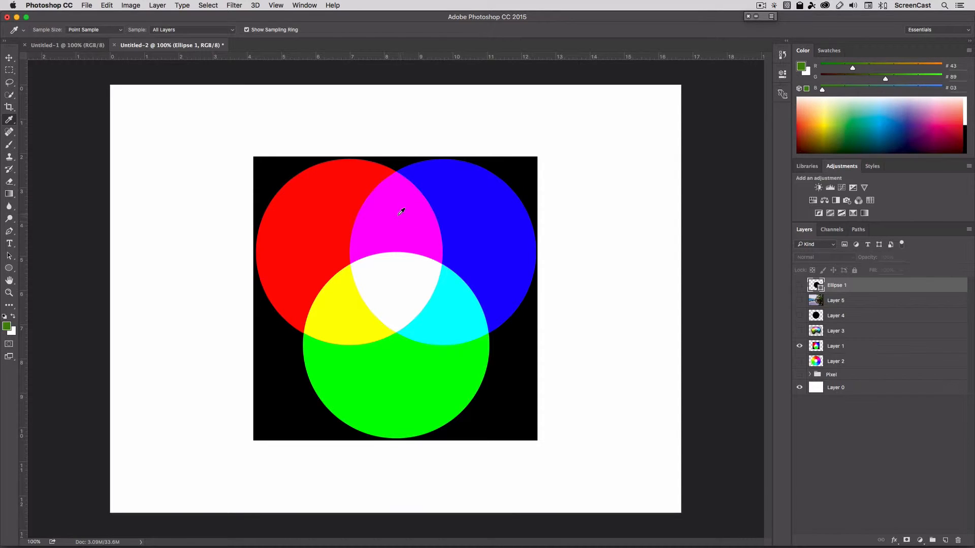
mouse_move(451, 382)
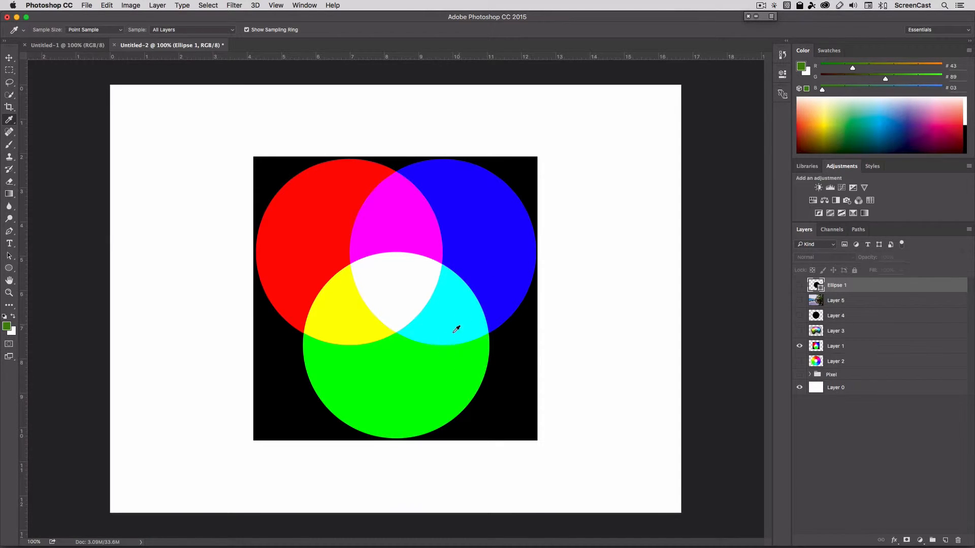
mouse_move(340, 317)
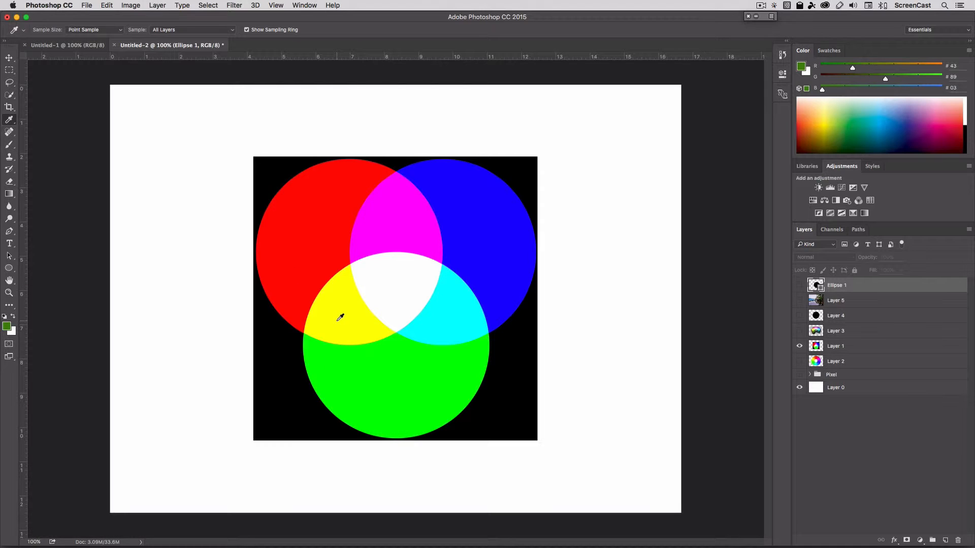
mouse_move(343, 320)
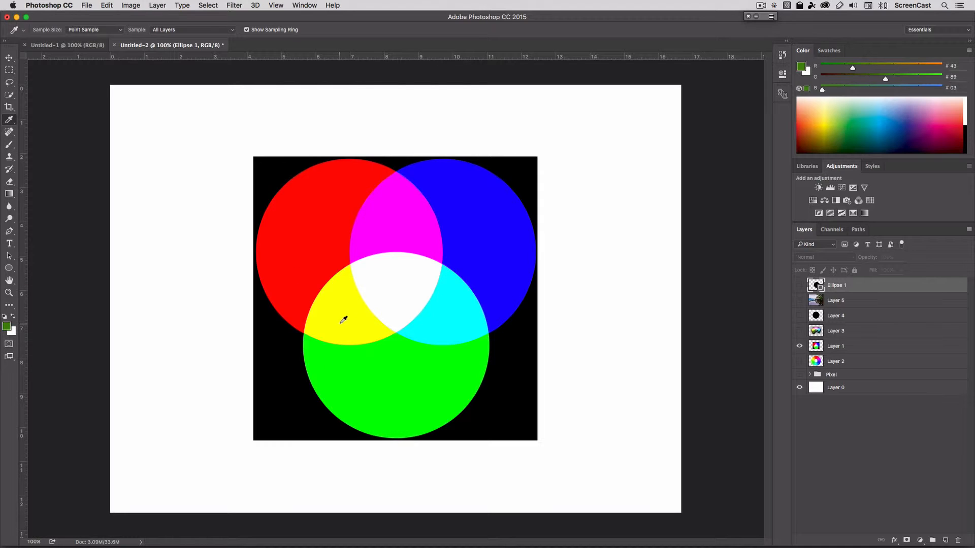
mouse_move(361, 322)
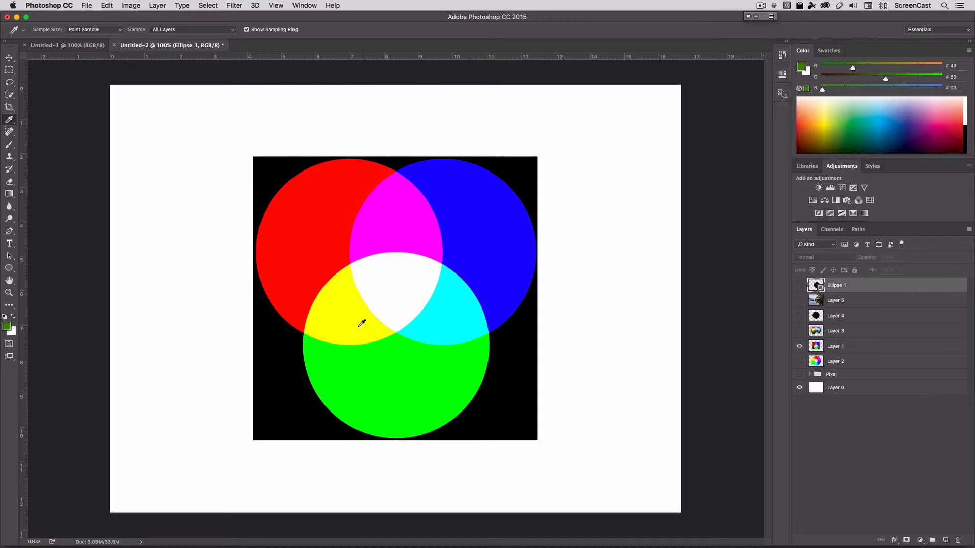
mouse_move(419, 230)
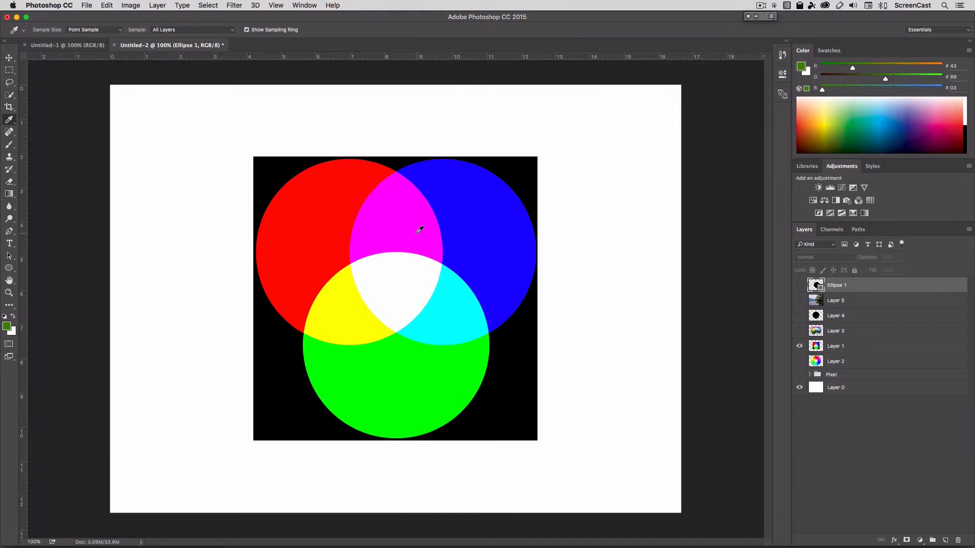
mouse_move(323, 263)
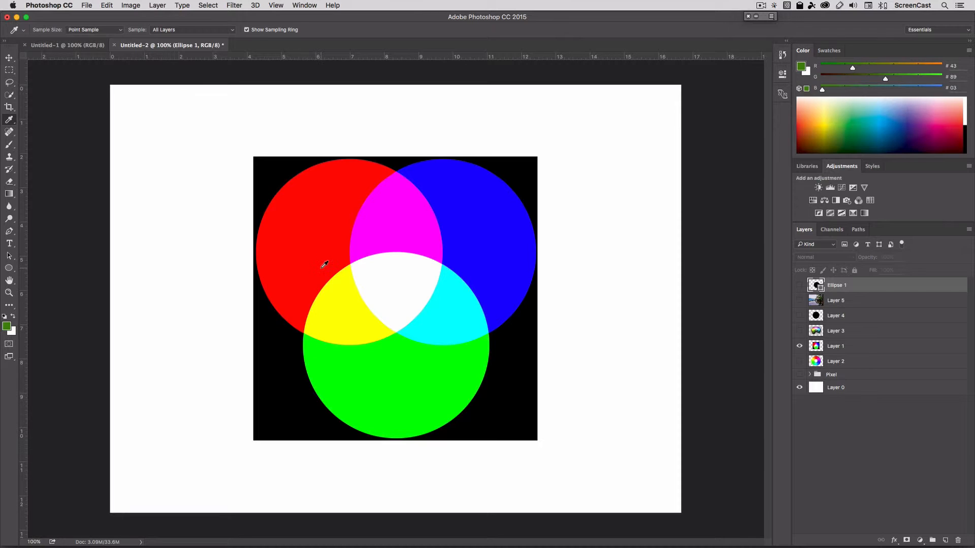
mouse_move(367, 295)
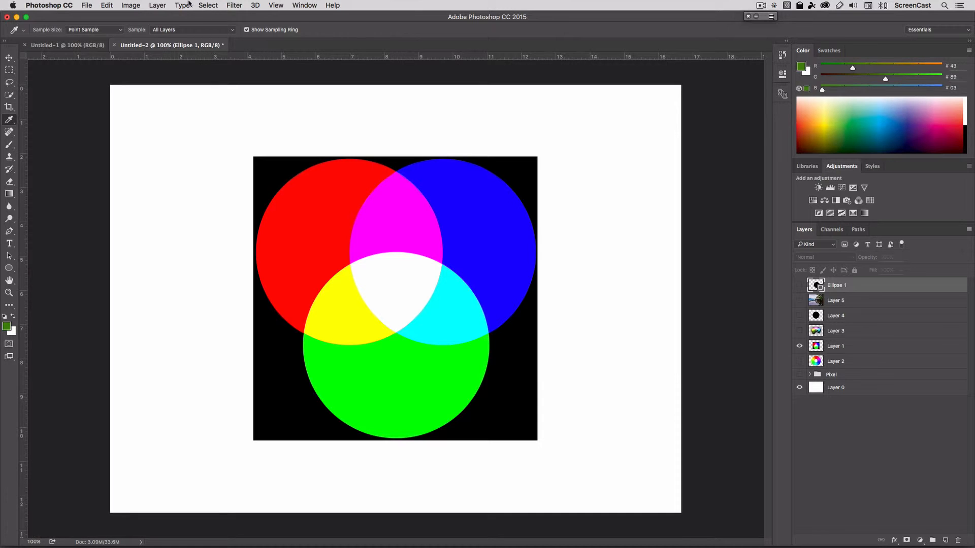
Switch the canvas to the subtractive cyan, magenta and yellow circles diagram on white.
click(130, 5)
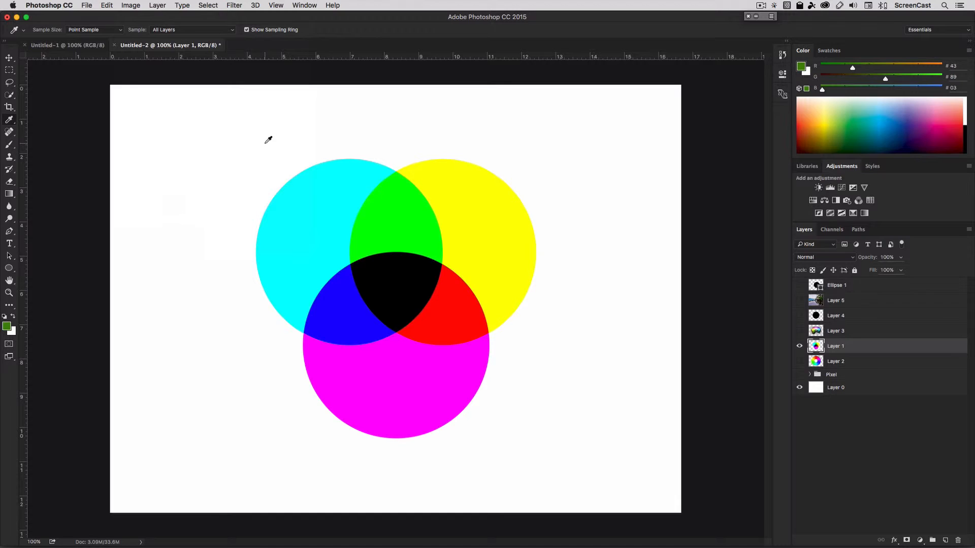
mouse_move(309, 204)
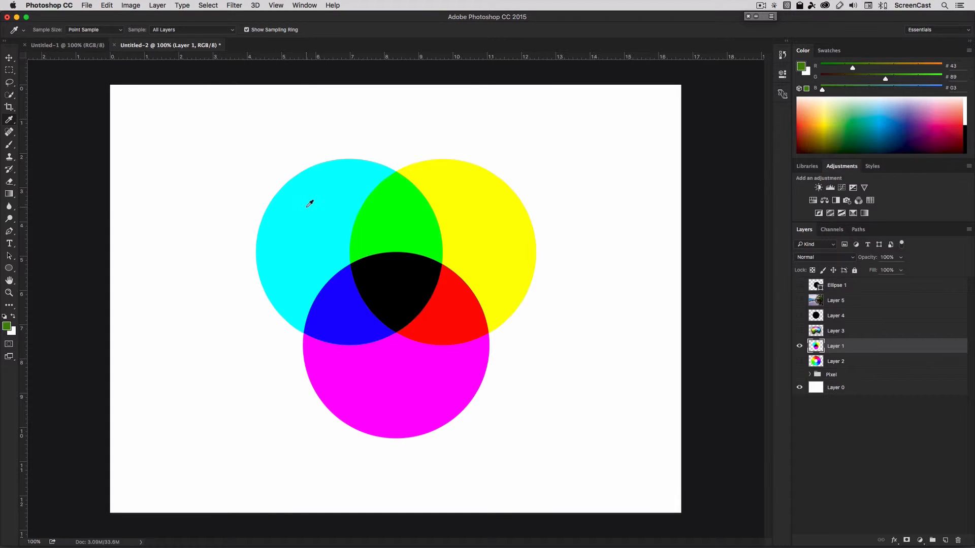
mouse_move(505, 232)
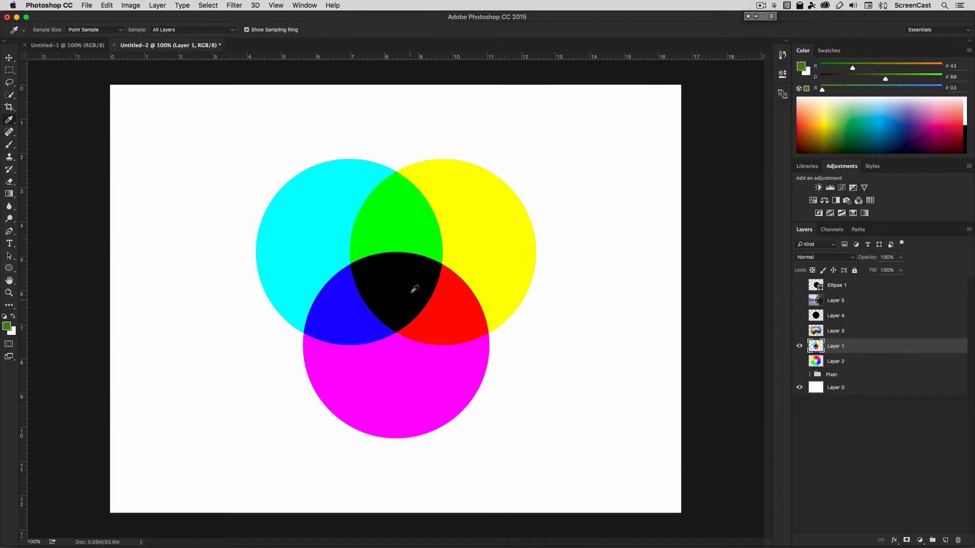
mouse_move(397, 284)
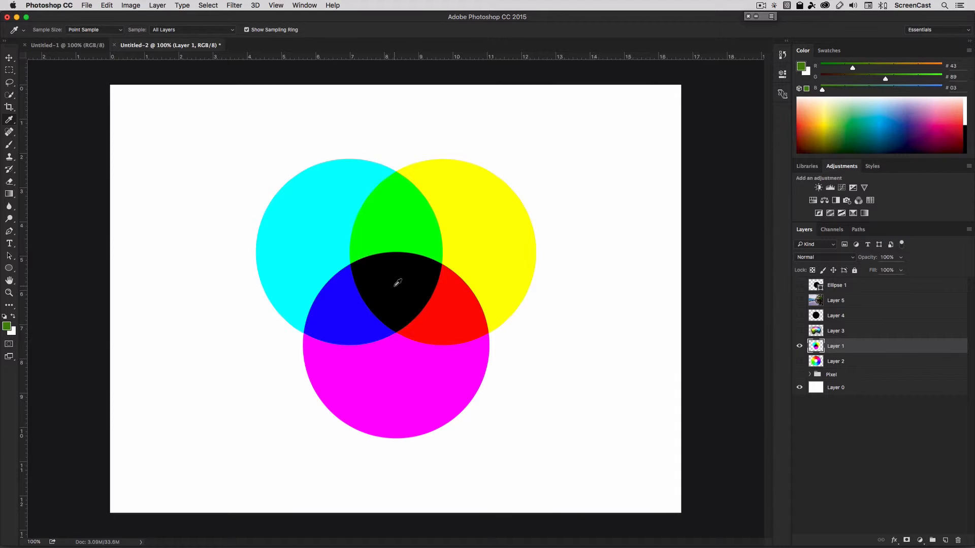
mouse_move(408, 261)
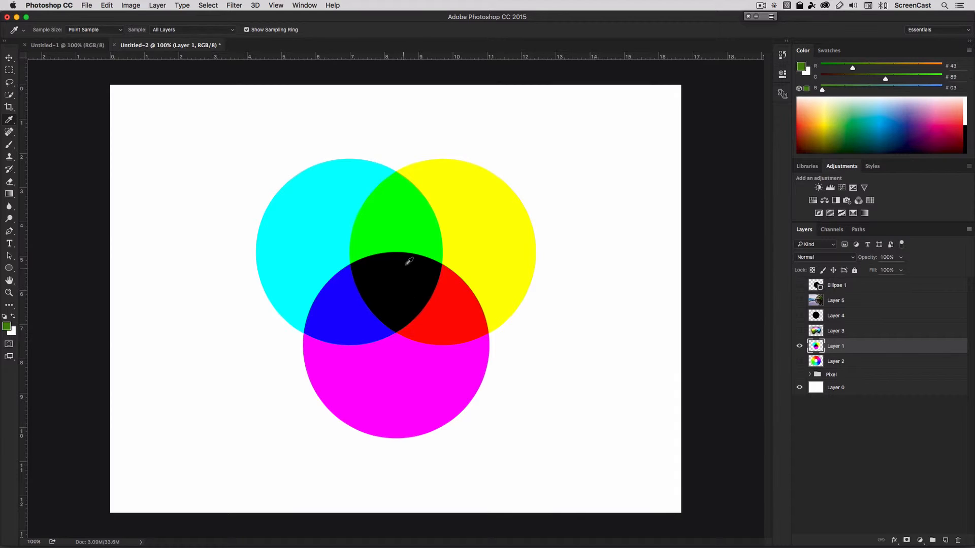
mouse_move(465, 297)
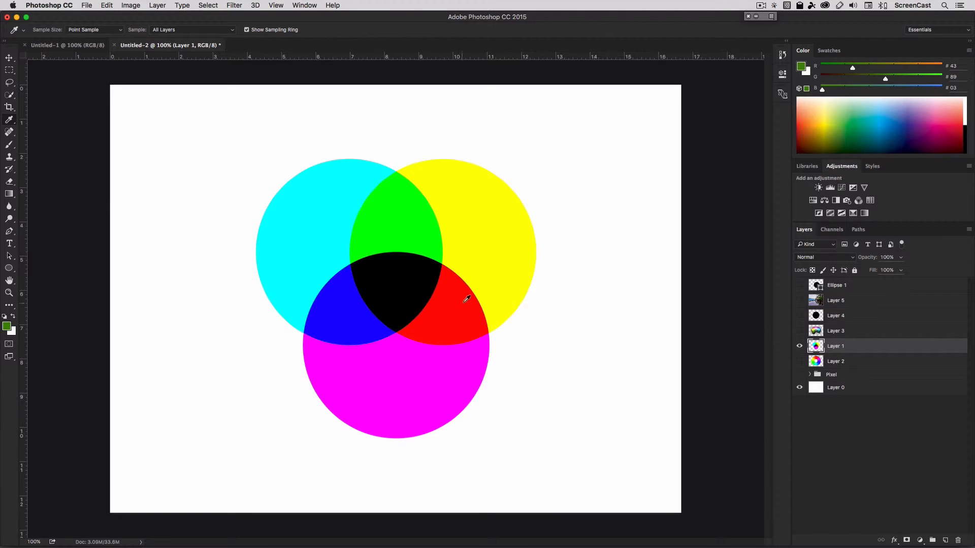
mouse_move(417, 220)
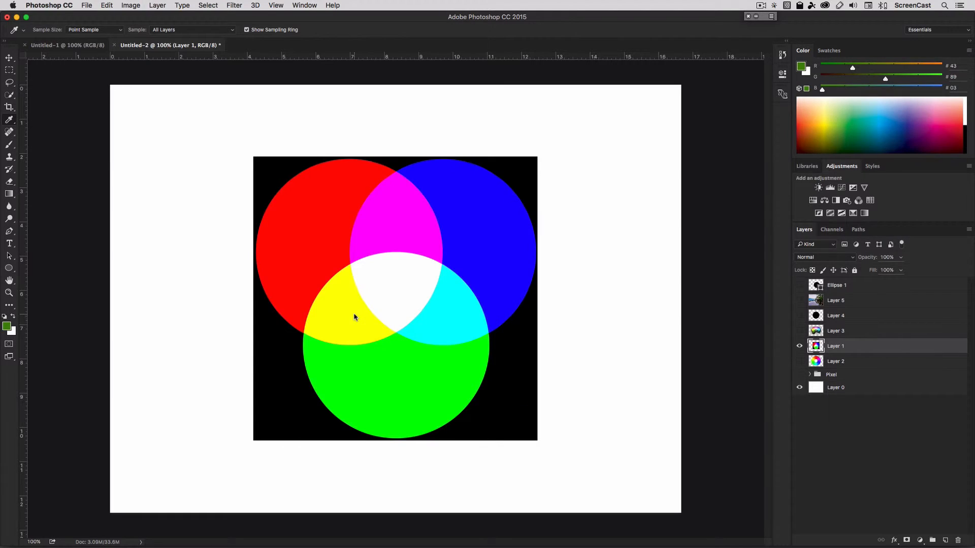
mouse_move(356, 310)
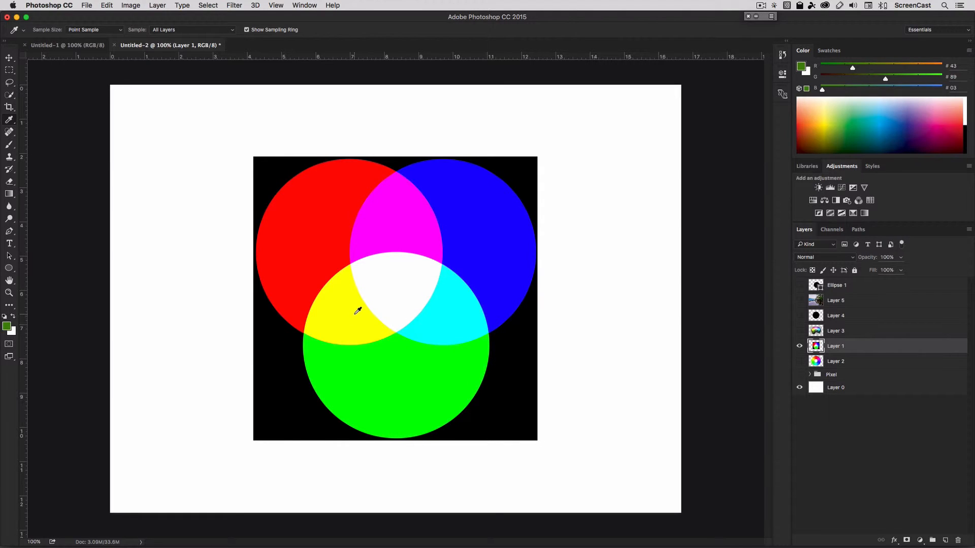
Show Layer 3's HSB cylinder and bring up the foreground Color Picker beside it with the green's values.
click(799, 346)
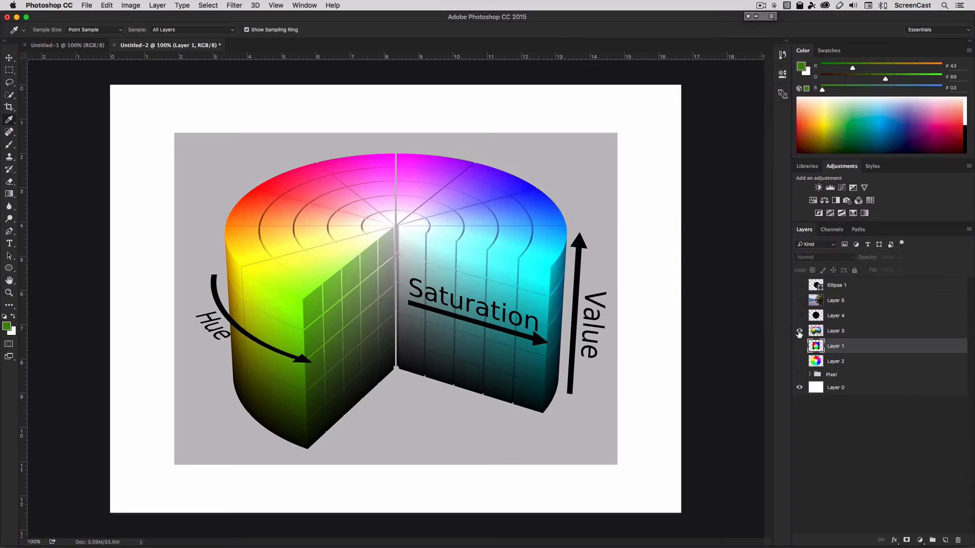
mouse_move(799, 334)
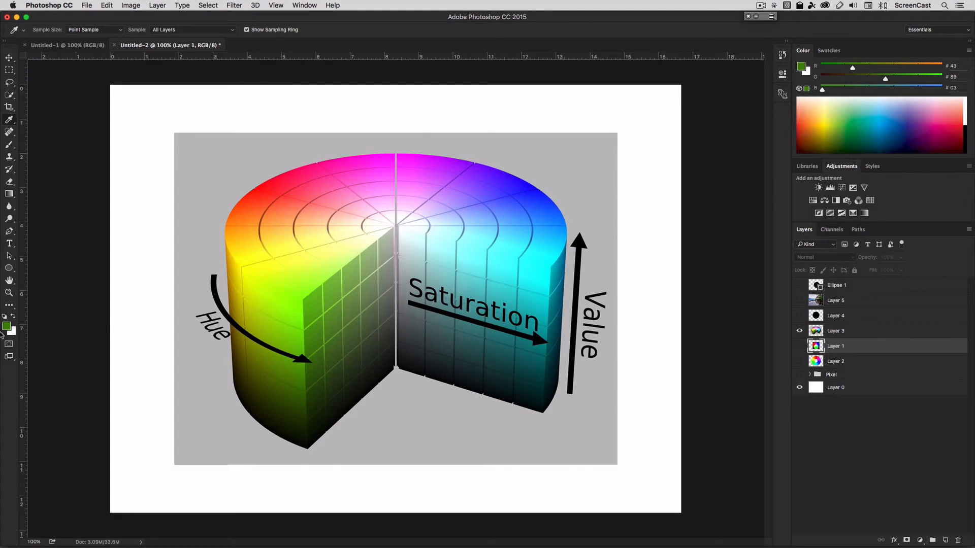
click(6, 327)
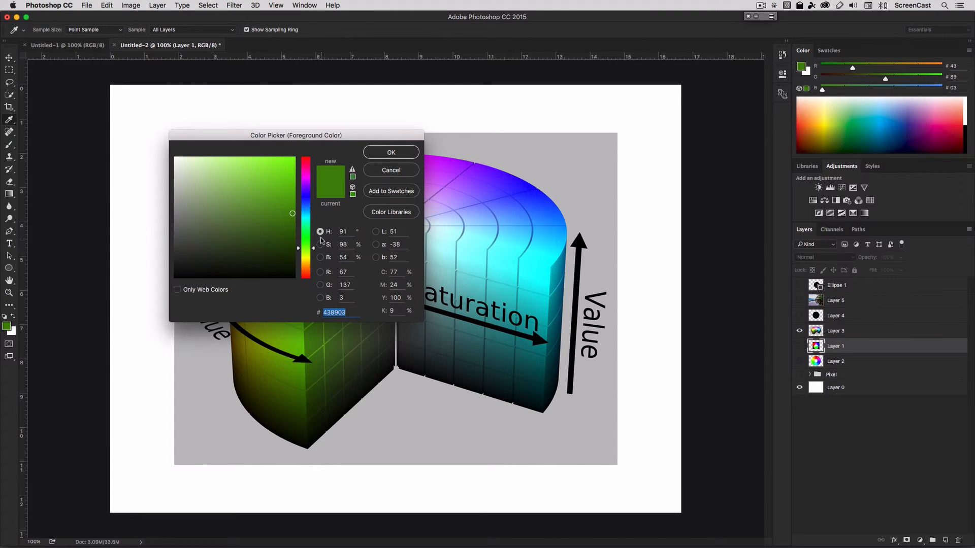
mouse_move(318, 276)
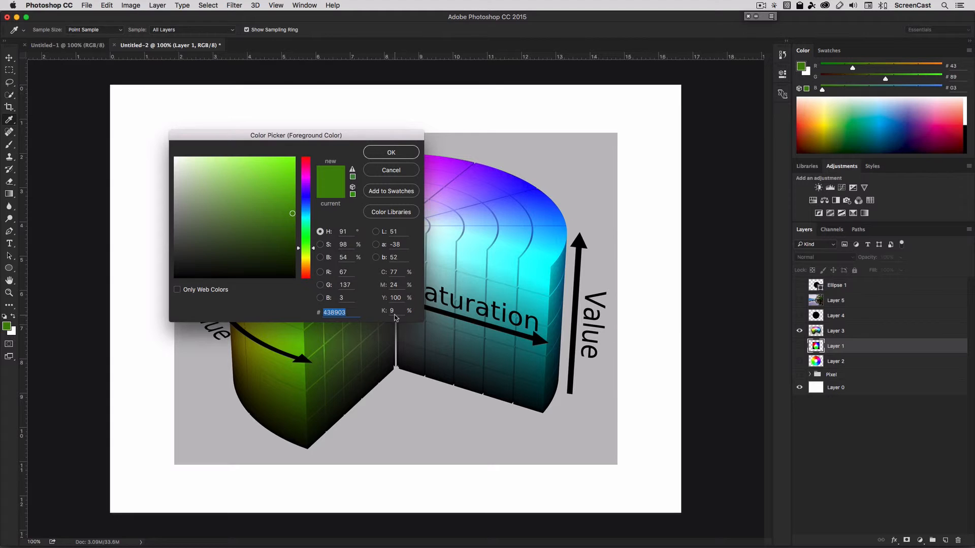
mouse_move(333, 257)
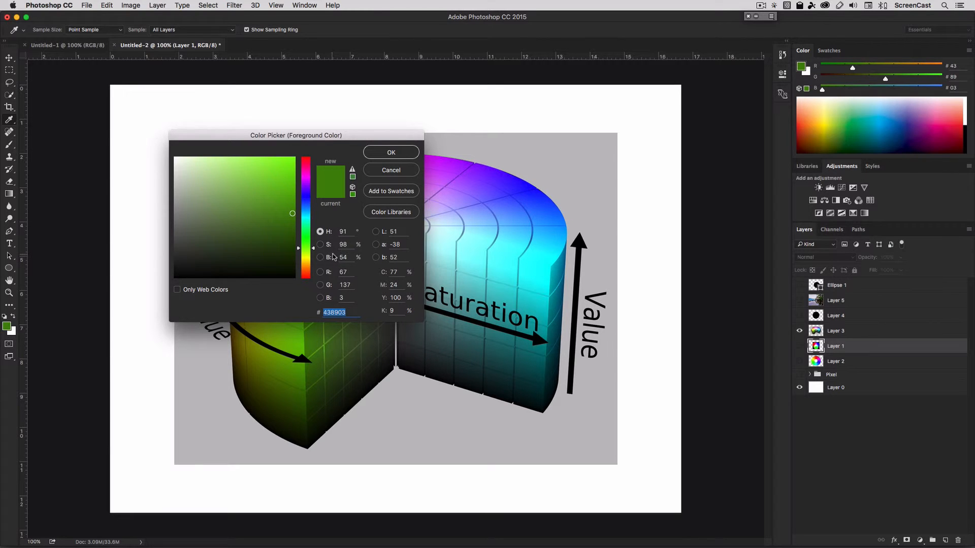
drag(296, 135, 351, 135)
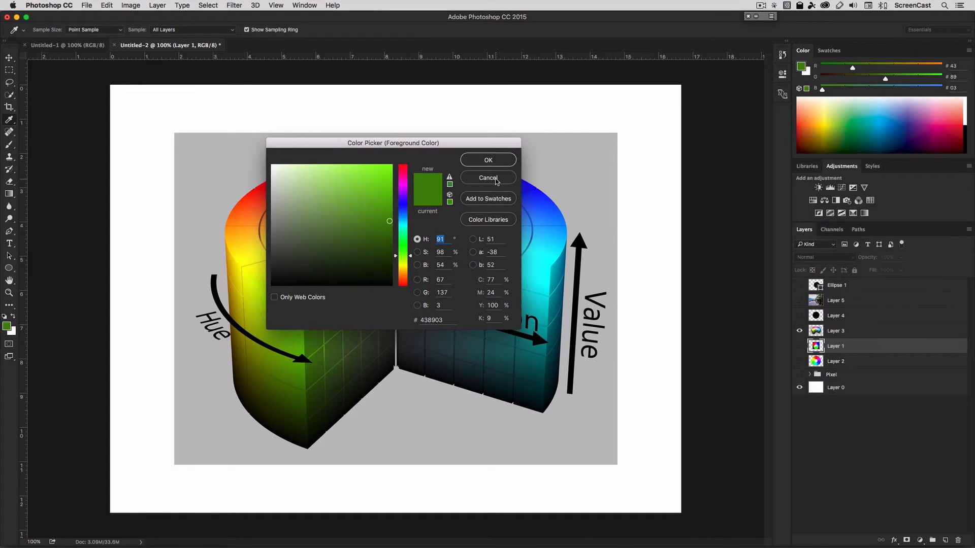
Cancel the Color Picker, show the hue colour wheel layer, then bring the HSB cylinder back over it.
click(489, 177)
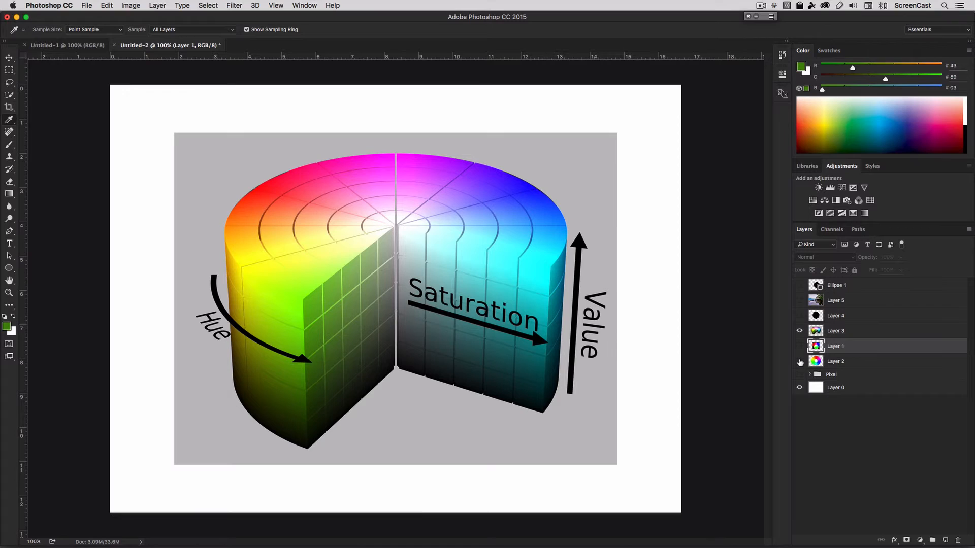
click(800, 331)
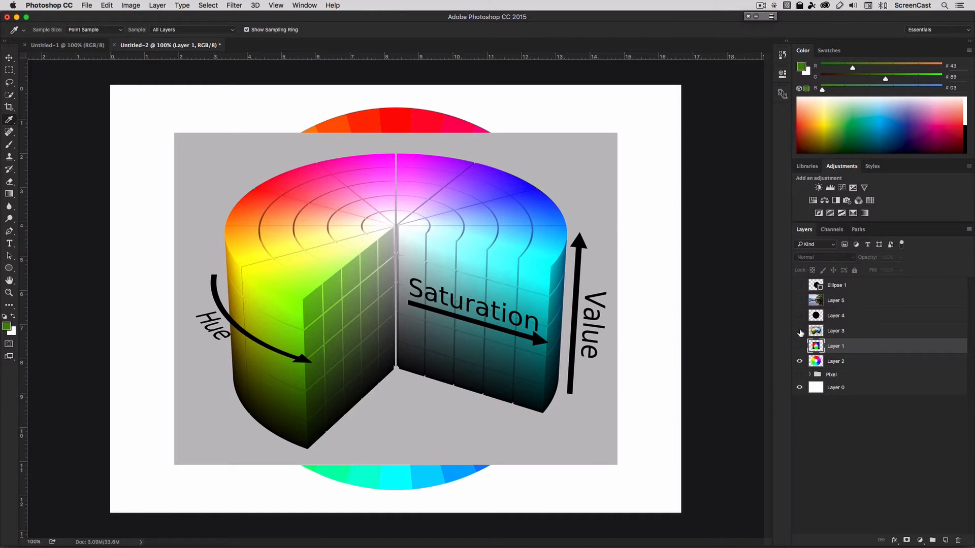
click(800, 331)
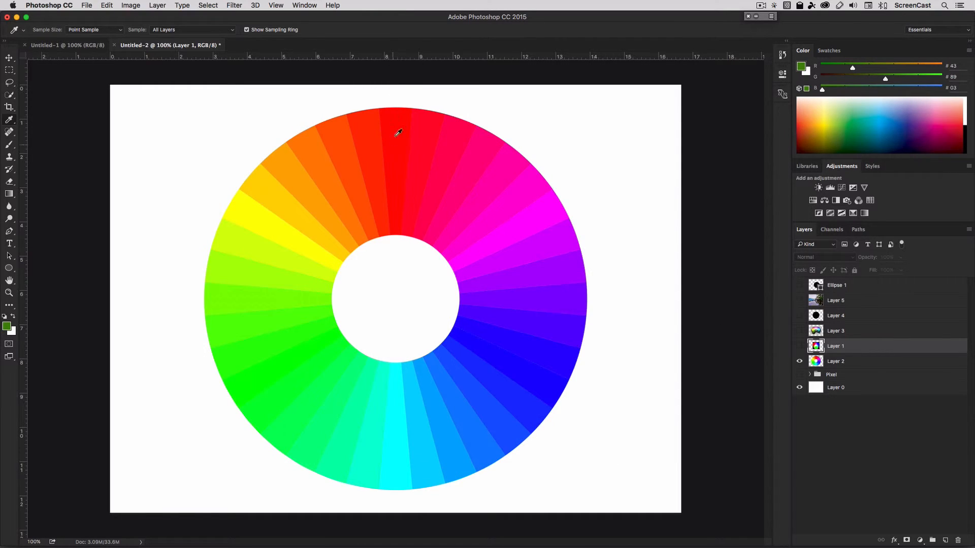
mouse_move(397, 107)
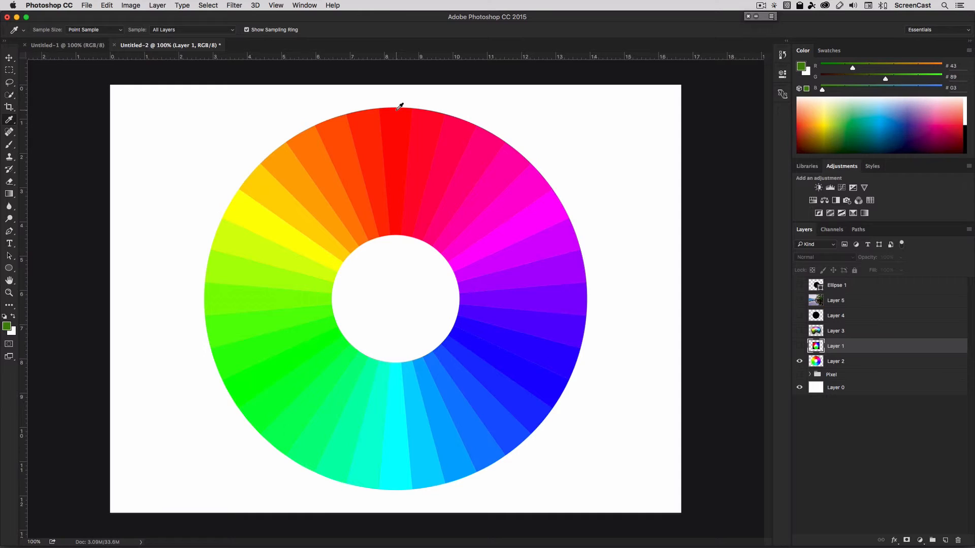
mouse_move(401, 101)
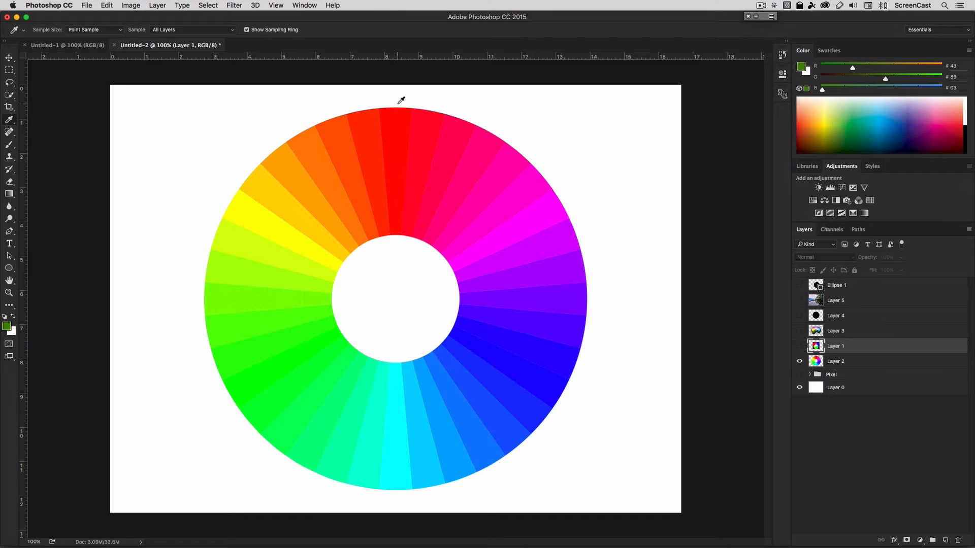
mouse_move(575, 336)
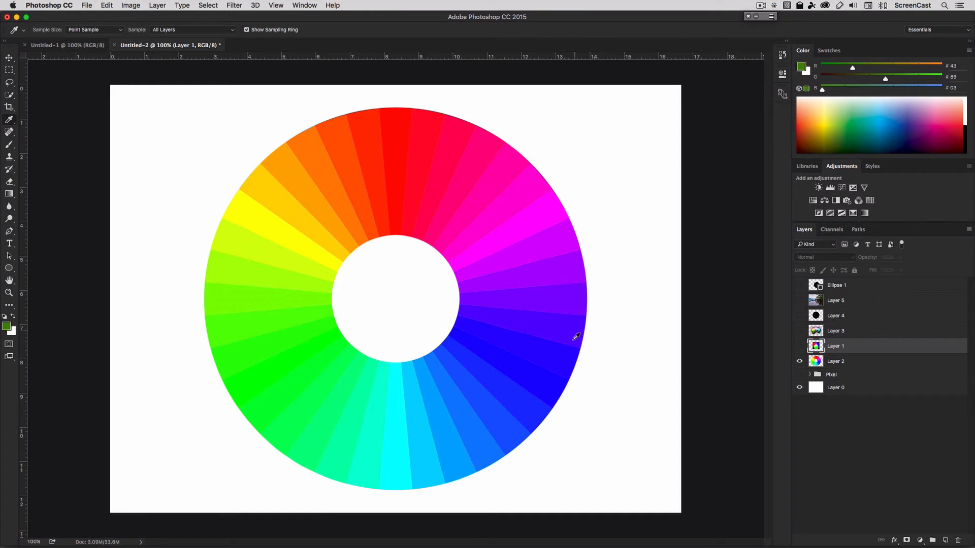
mouse_move(374, 105)
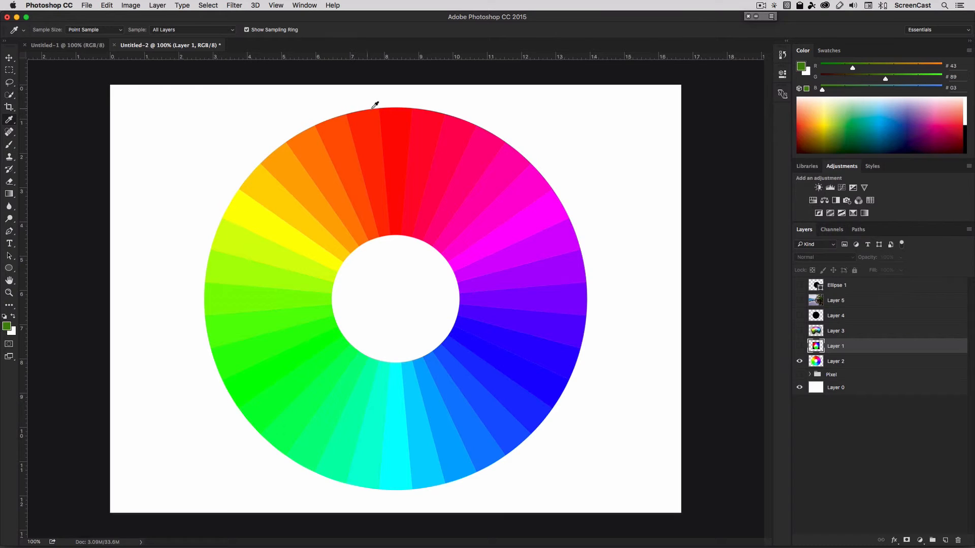
mouse_move(616, 272)
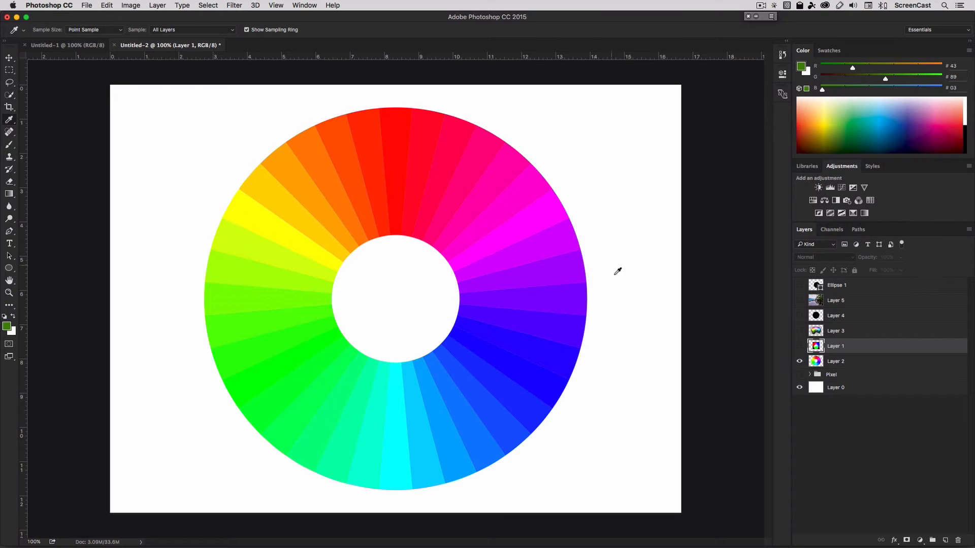
mouse_move(638, 292)
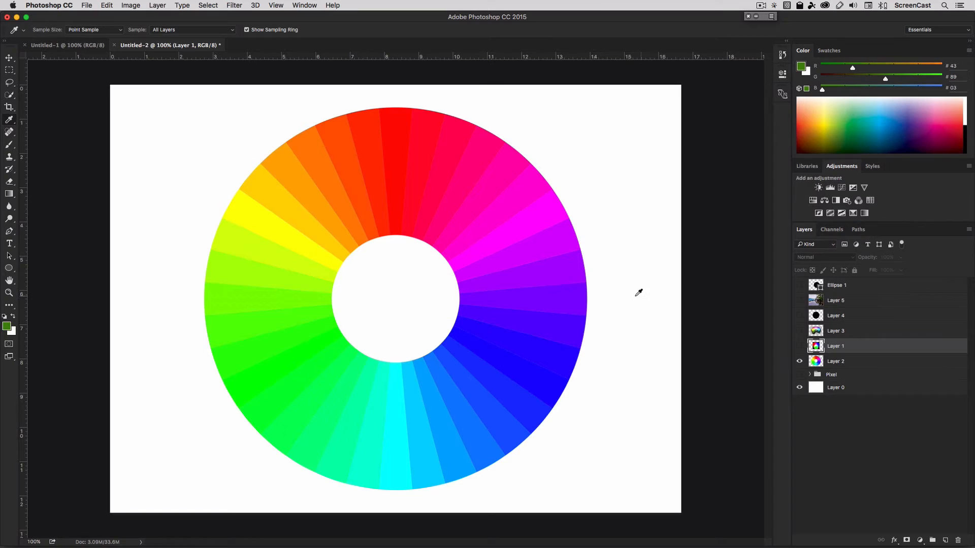
mouse_move(439, 298)
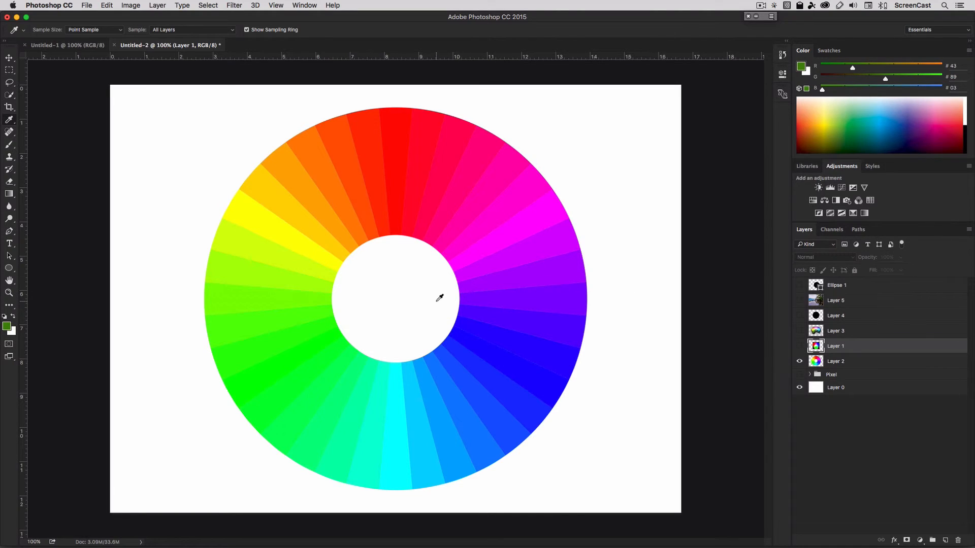
mouse_move(627, 286)
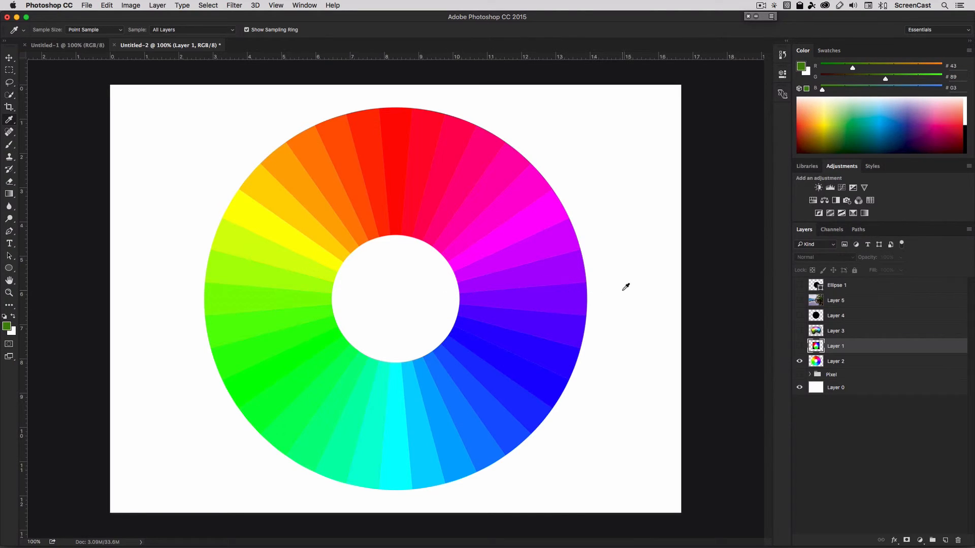
click(799, 329)
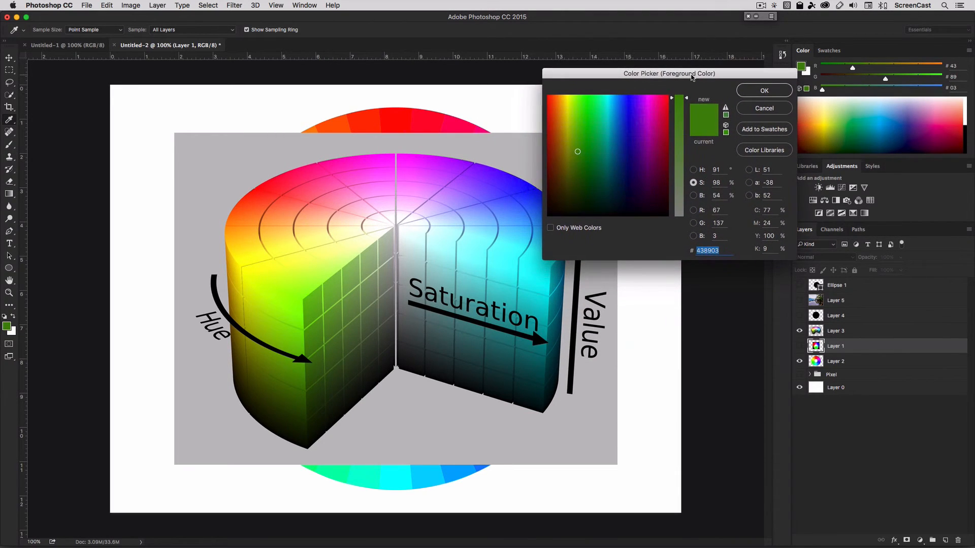
mouse_move(407, 272)
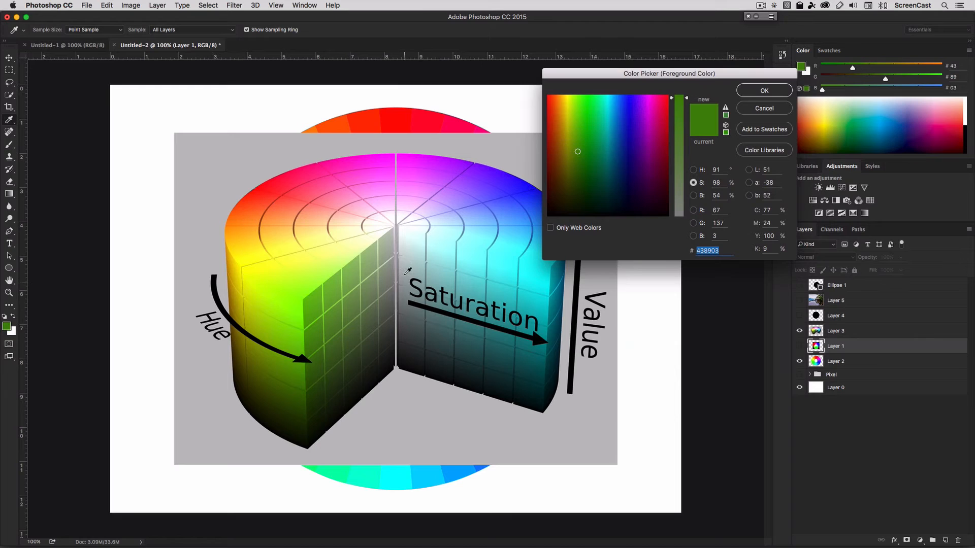
mouse_move(407, 302)
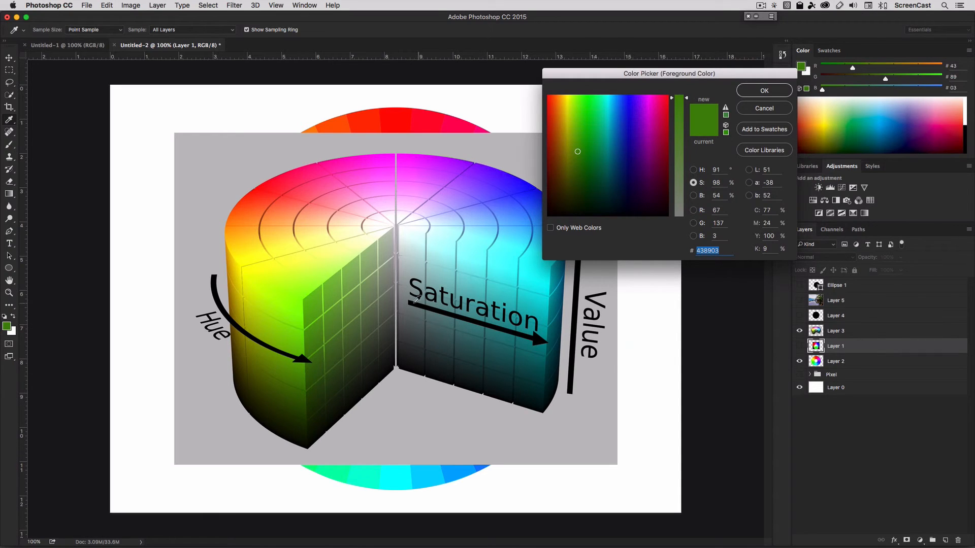
mouse_move(553, 336)
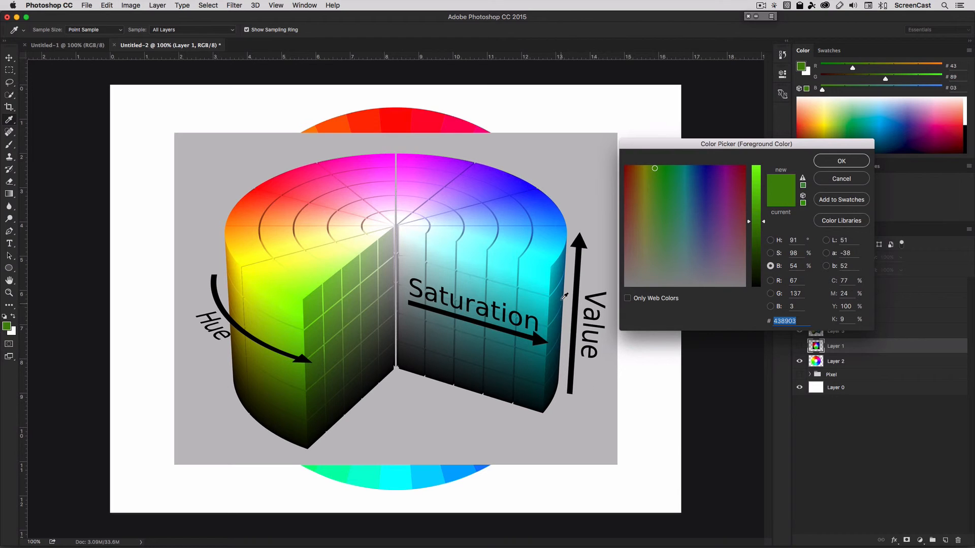
mouse_move(565, 230)
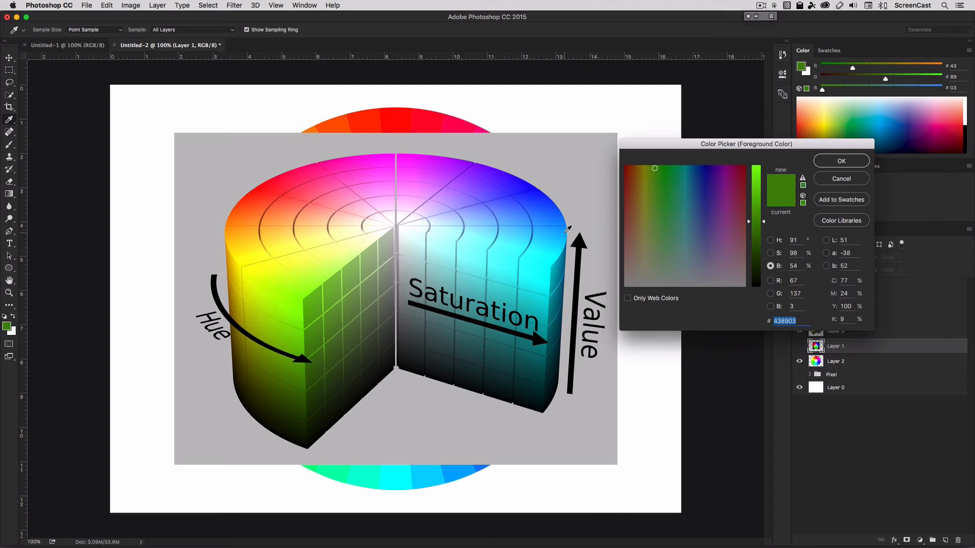
mouse_move(566, 248)
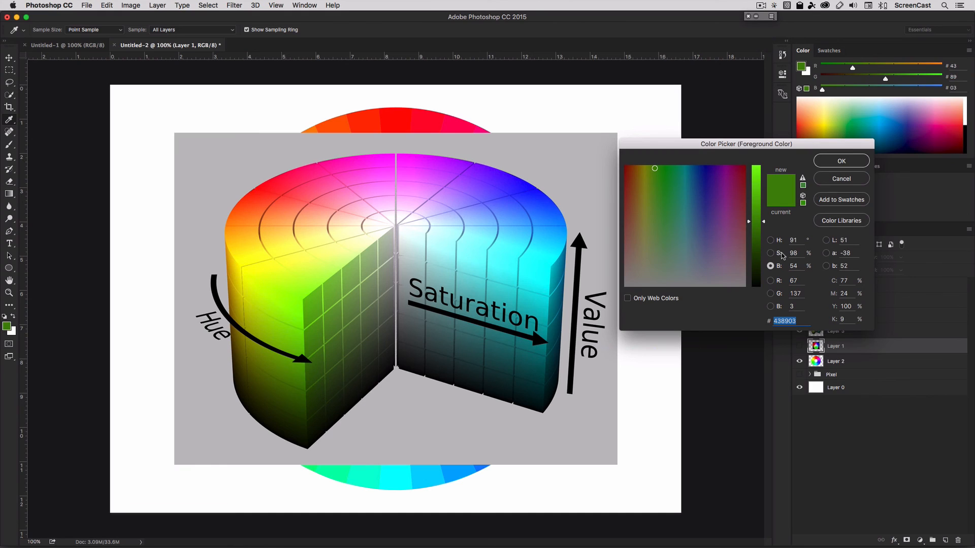
mouse_move(768, 298)
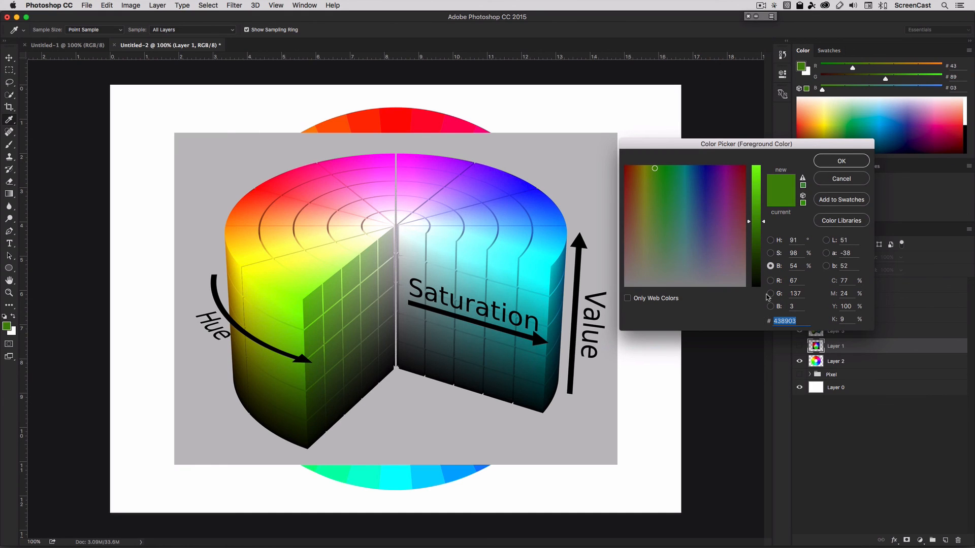